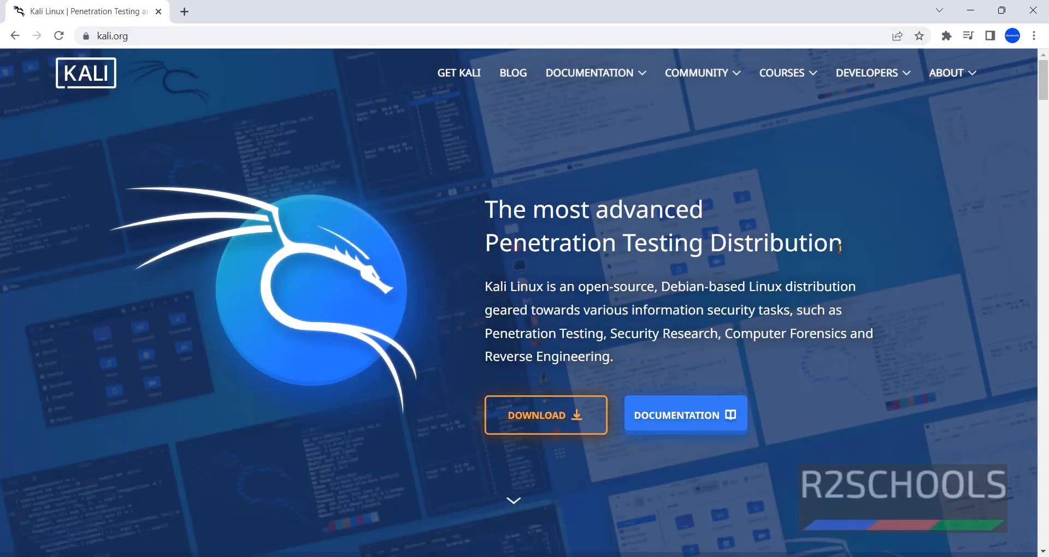
{"action": "mouse_move", "coordinate": [589, 399]}
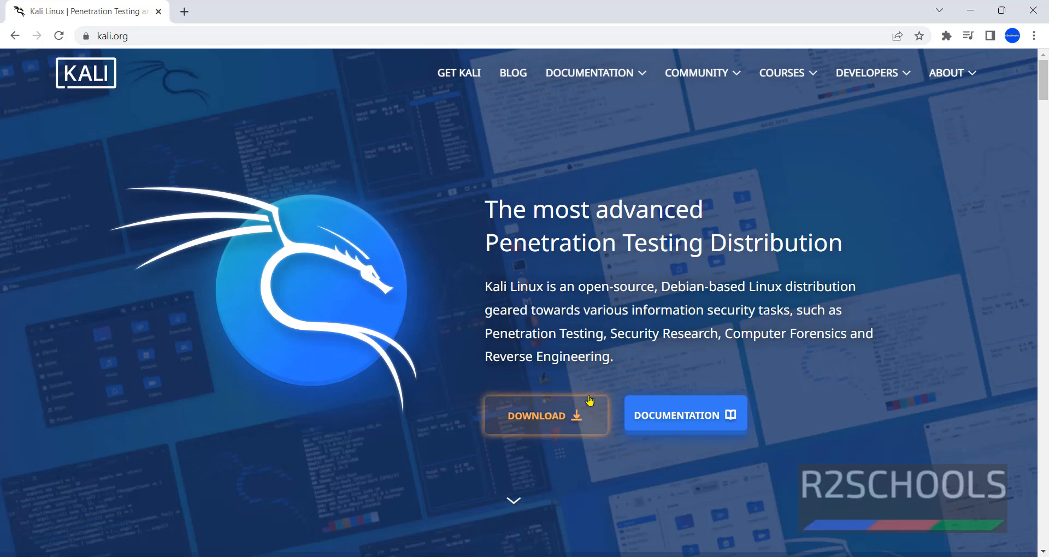
- Reach the Kali Linux 2023.1 installer images with the recommended 64-bit installer in view
{"action": "left_click", "coordinate": [536, 415]}
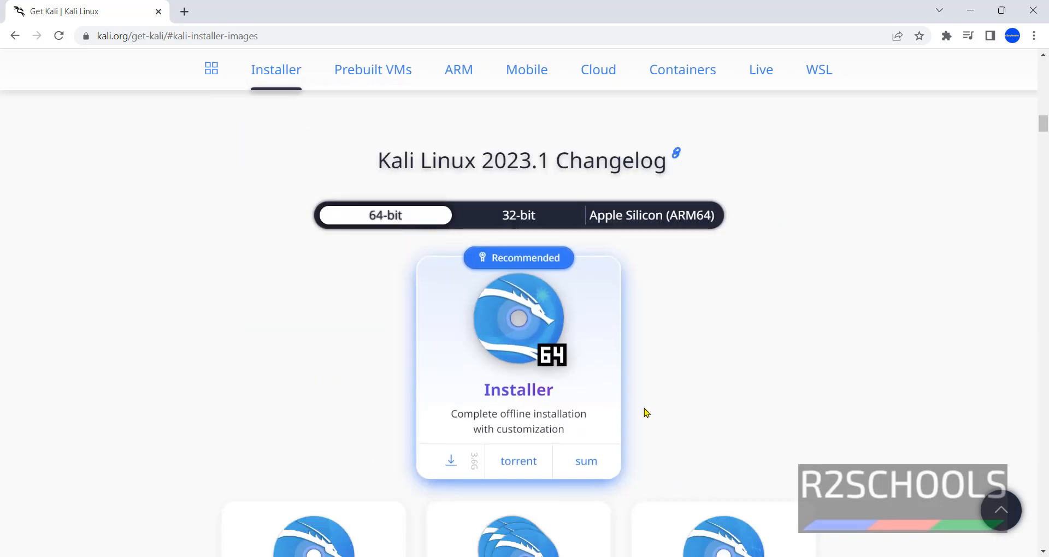
{"action": "mouse_move", "coordinate": [677, 283]}
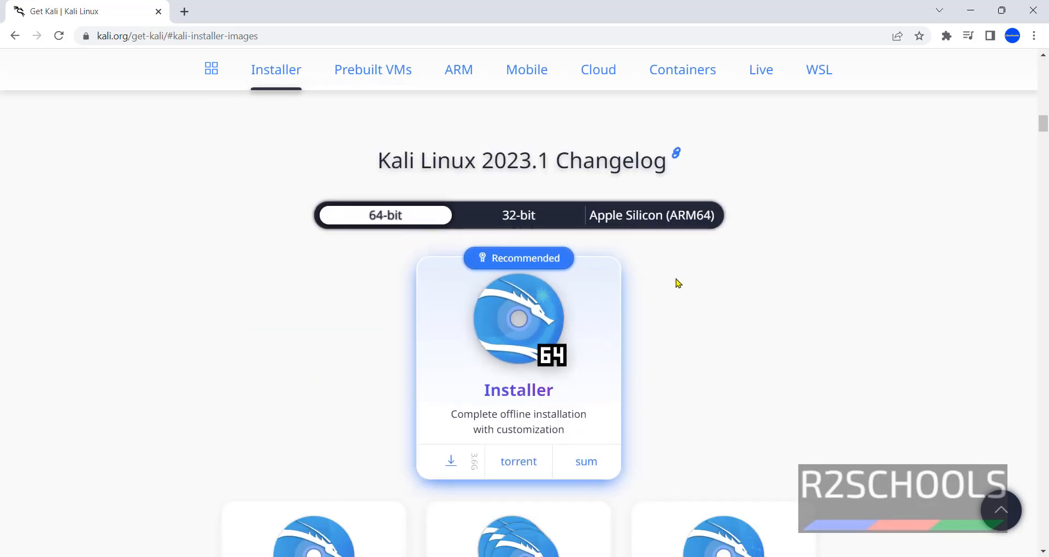
{"action": "scroll", "scroll_direction": "down", "scroll_amount": 3}
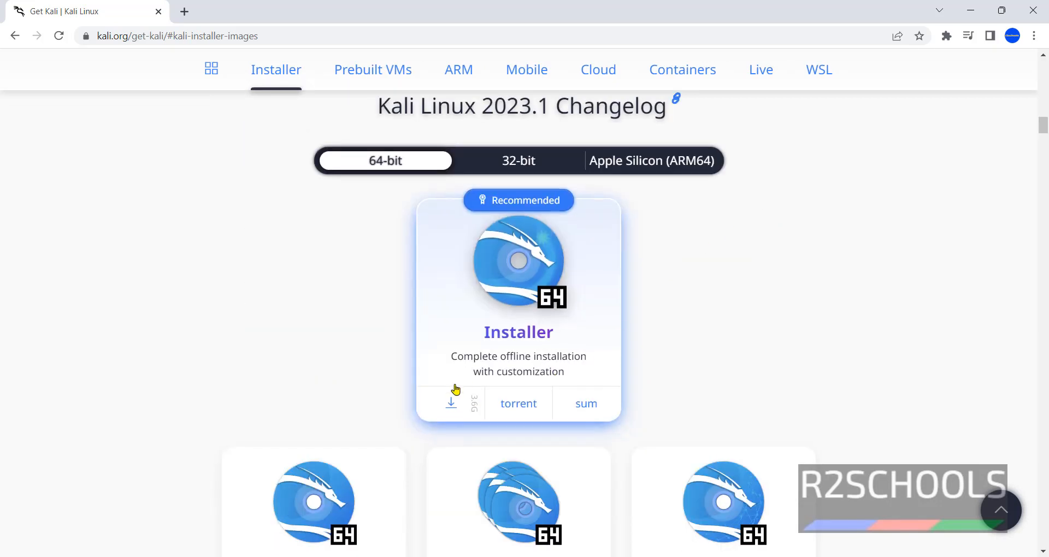
{"action": "mouse_move", "coordinate": [518, 413]}
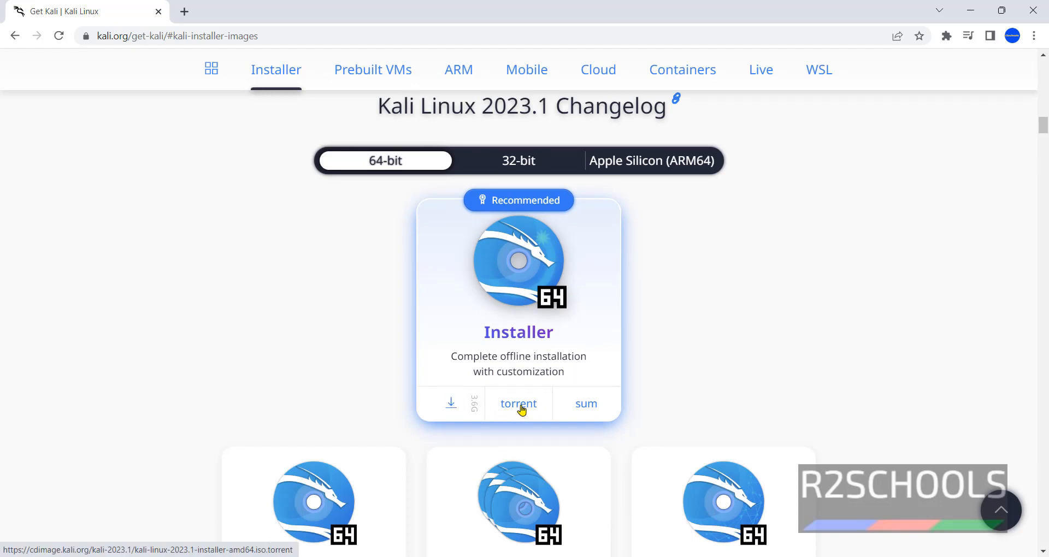
{"action": "mouse_move", "coordinate": [449, 403]}
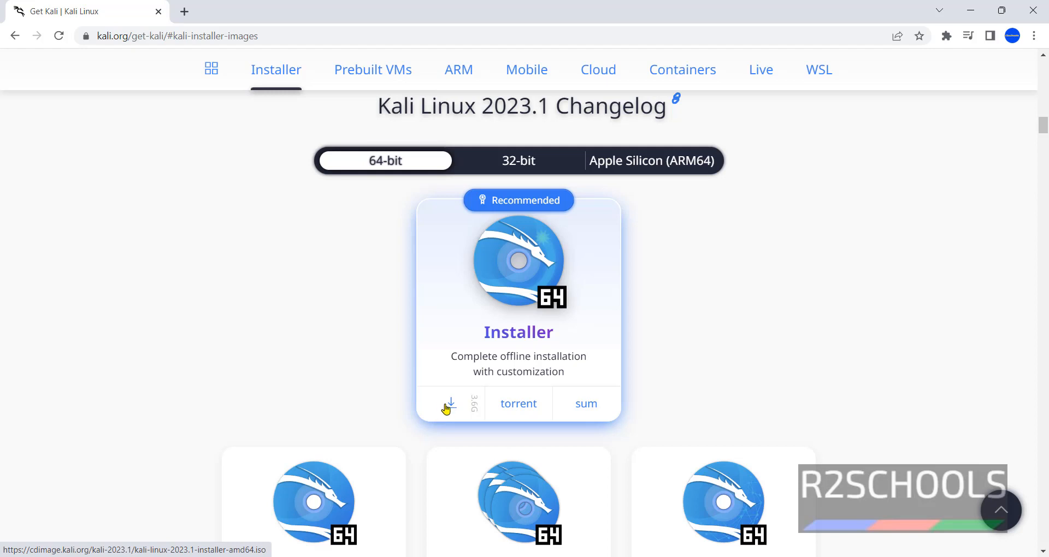
- Start downloading the Kali 2023.1 64-bit installer ISO and cancel the duplicate download
{"action": "left_click", "coordinate": [449, 403]}
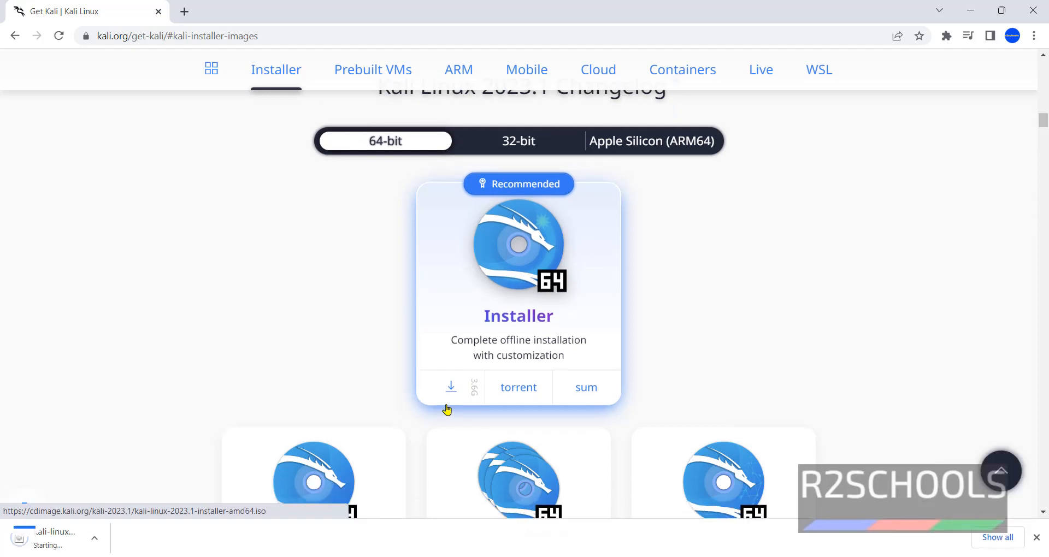
{"action": "left_click", "coordinate": [450, 386]}
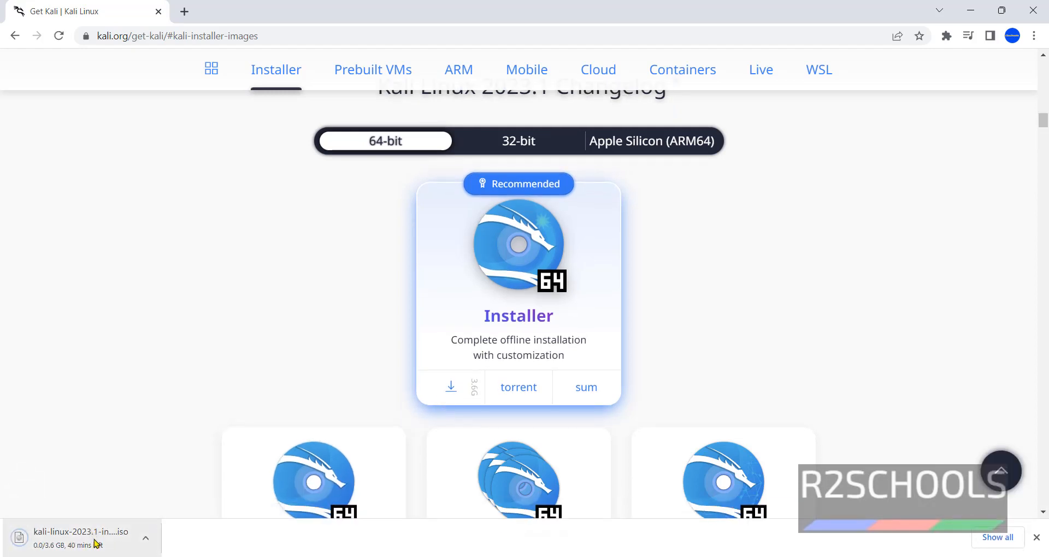
{"action": "mouse_move", "coordinate": [475, 552]}
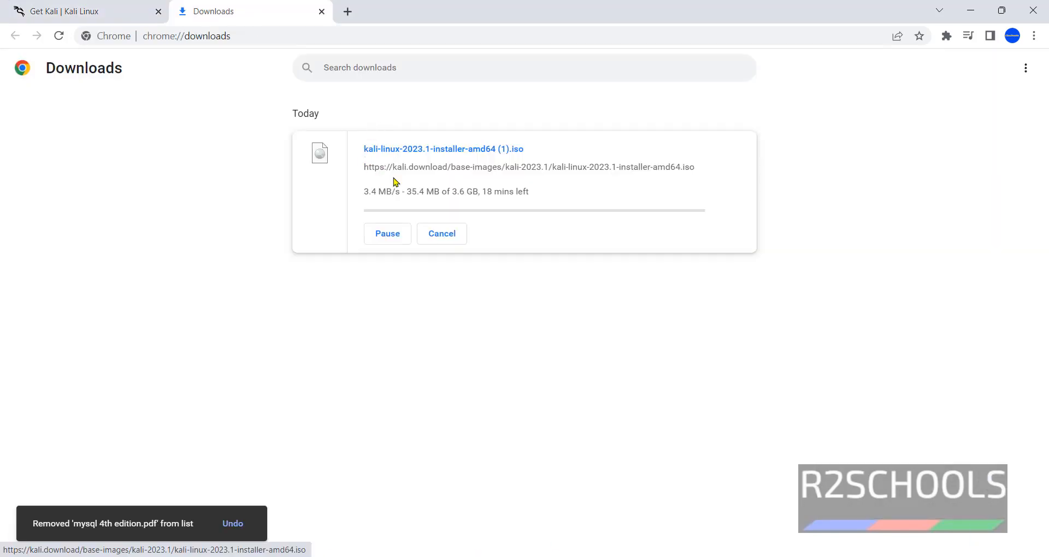
{"action": "mouse_move", "coordinate": [466, 203]}
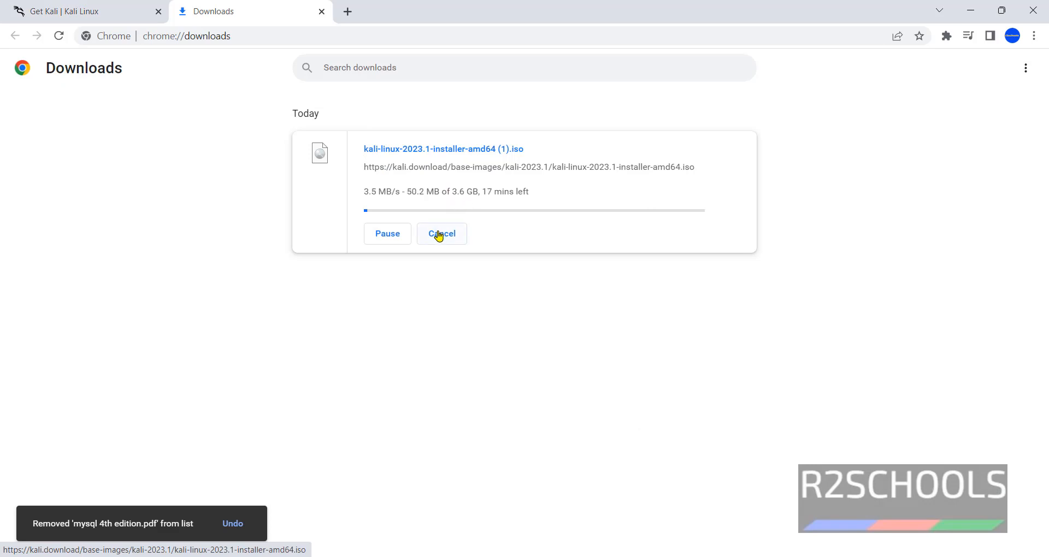
{"action": "left_click", "coordinate": [442, 234]}
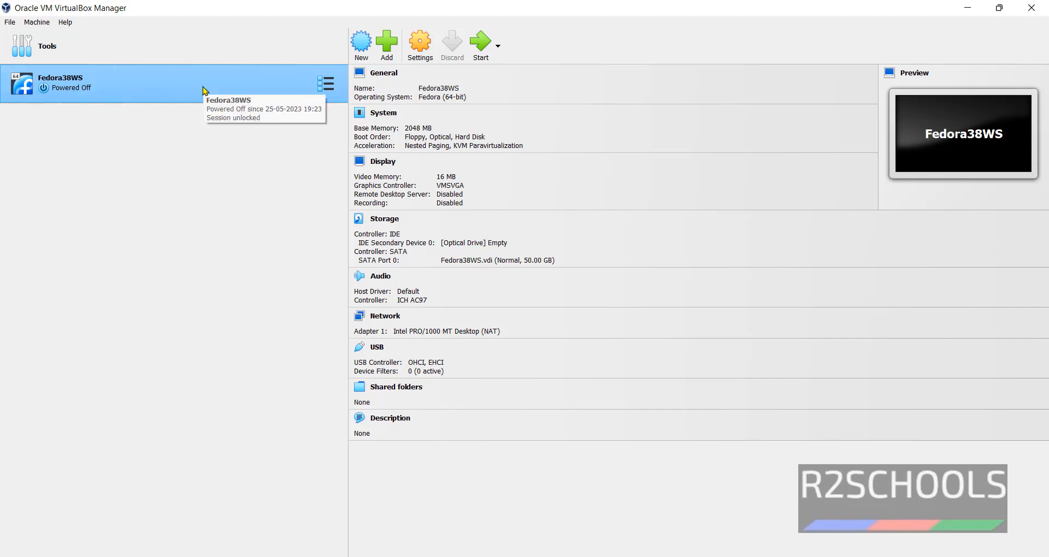
{"action": "mouse_move", "coordinate": [253, 233]}
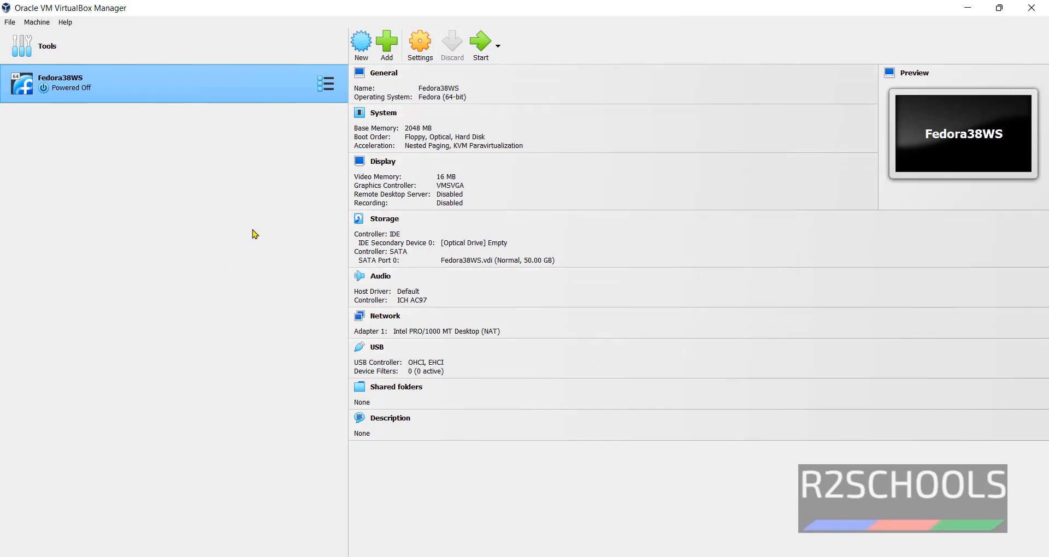
{"action": "mouse_move", "coordinate": [161, 142]}
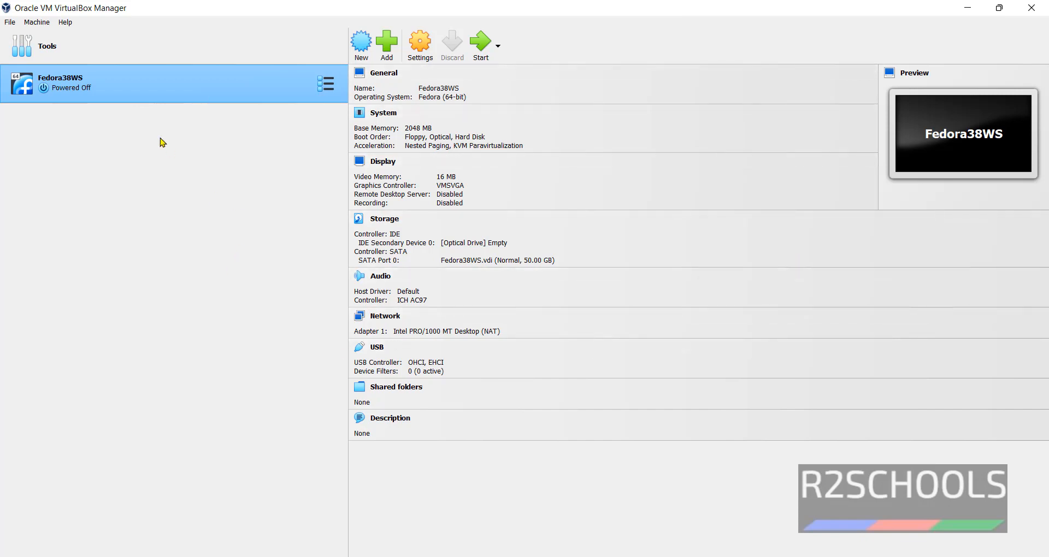
- Begin a new virtual machine named Kali2023
{"action": "left_click", "coordinate": [37, 22]}
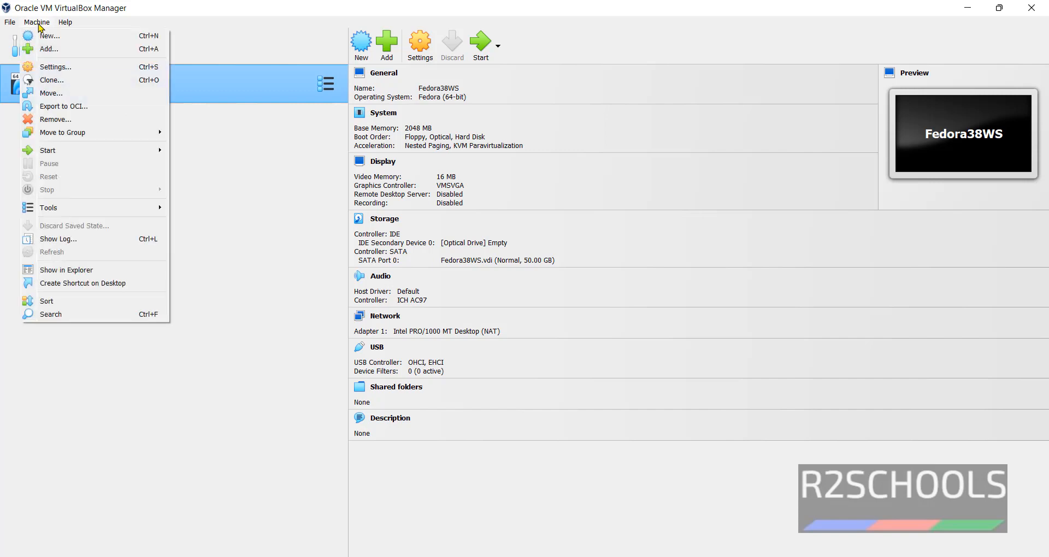
{"action": "mouse_move", "coordinate": [50, 35]}
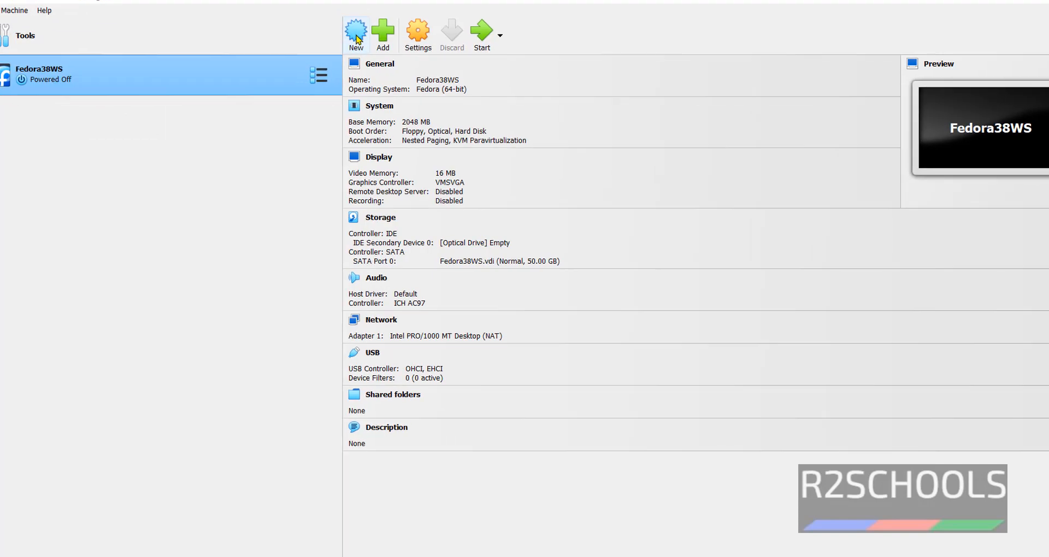
{"action": "left_click", "coordinate": [356, 32]}
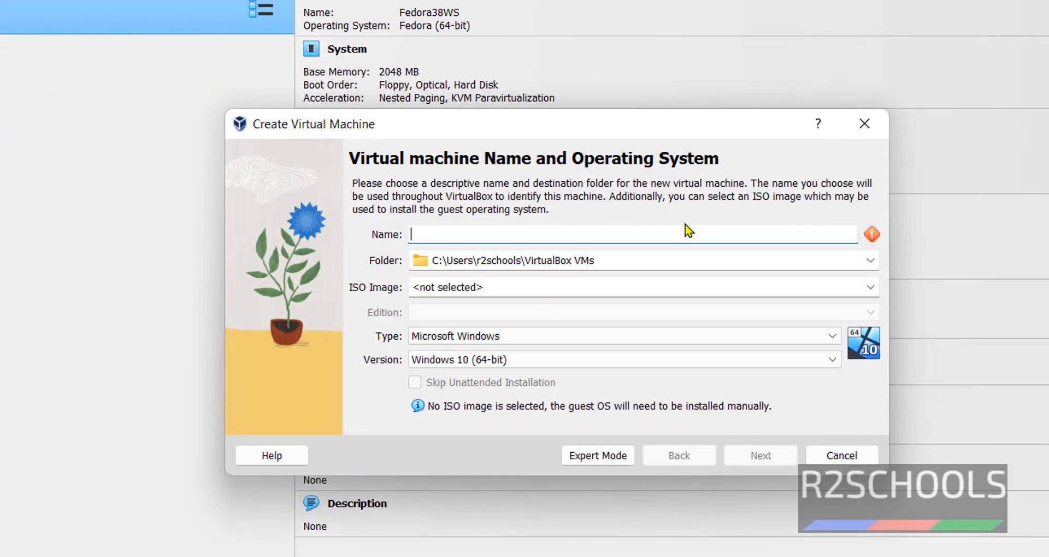
{"action": "type", "text": "k"}
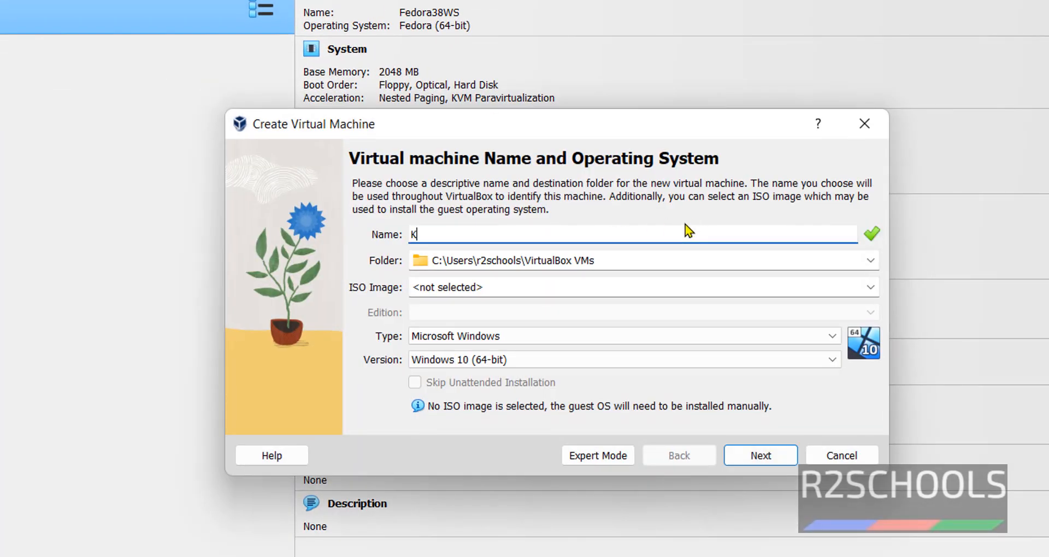
{"action": "type", "text": "ali2023"}
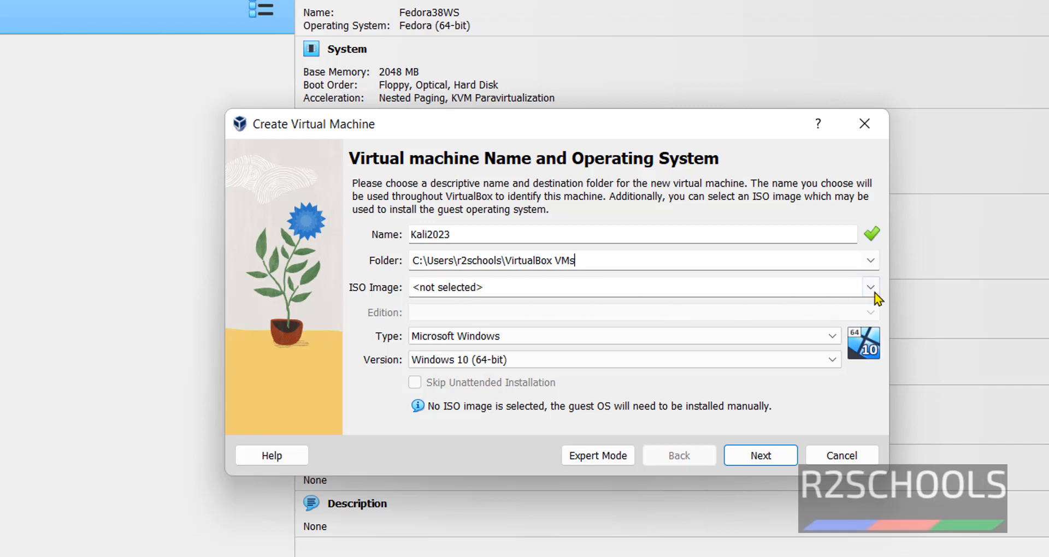
{"action": "mouse_move", "coordinate": [870, 287]}
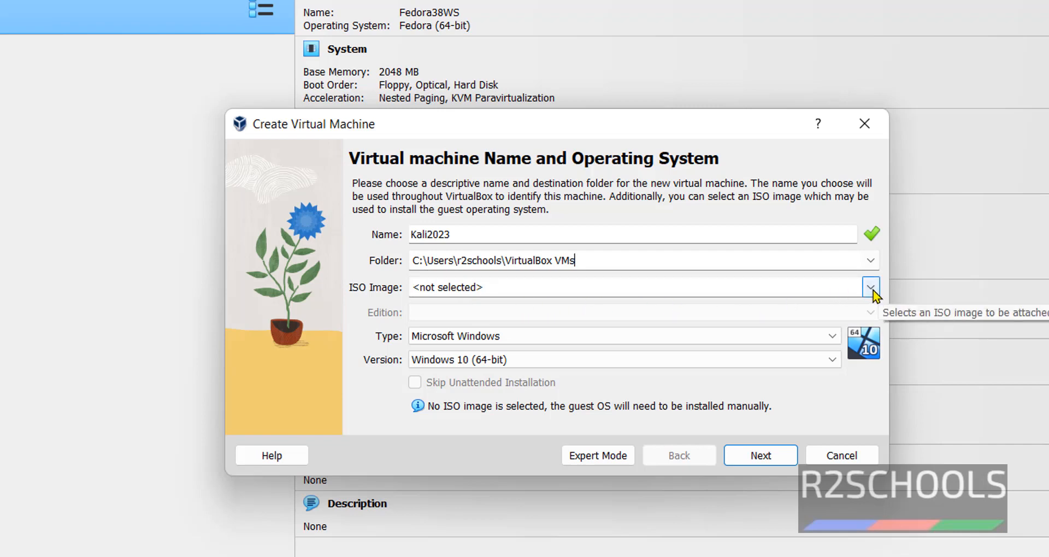
- Attach kali-linux-2023.1-installer-amd64.iso from Downloads as the installer image
{"action": "left_click", "coordinate": [871, 288]}
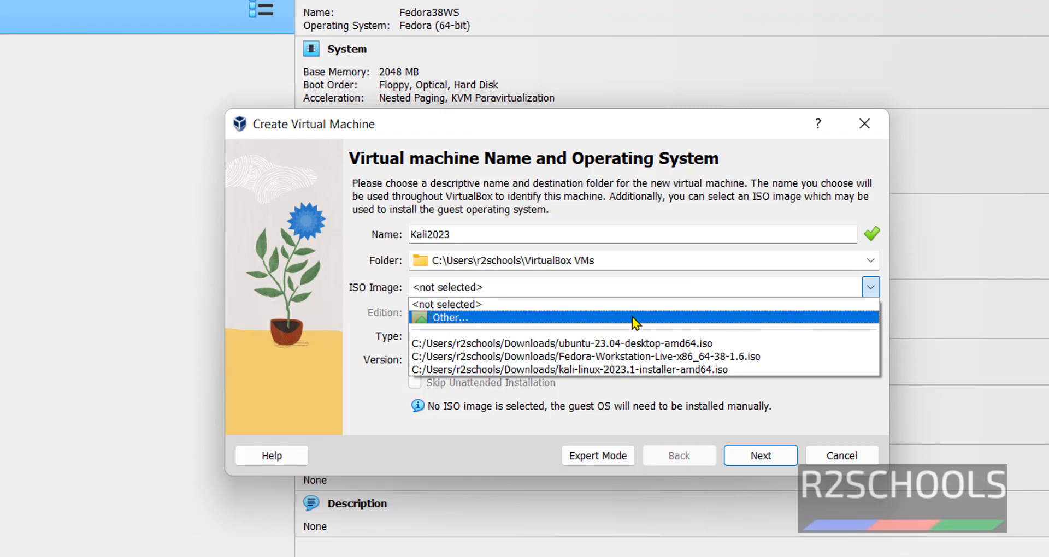
{"action": "left_click", "coordinate": [451, 317]}
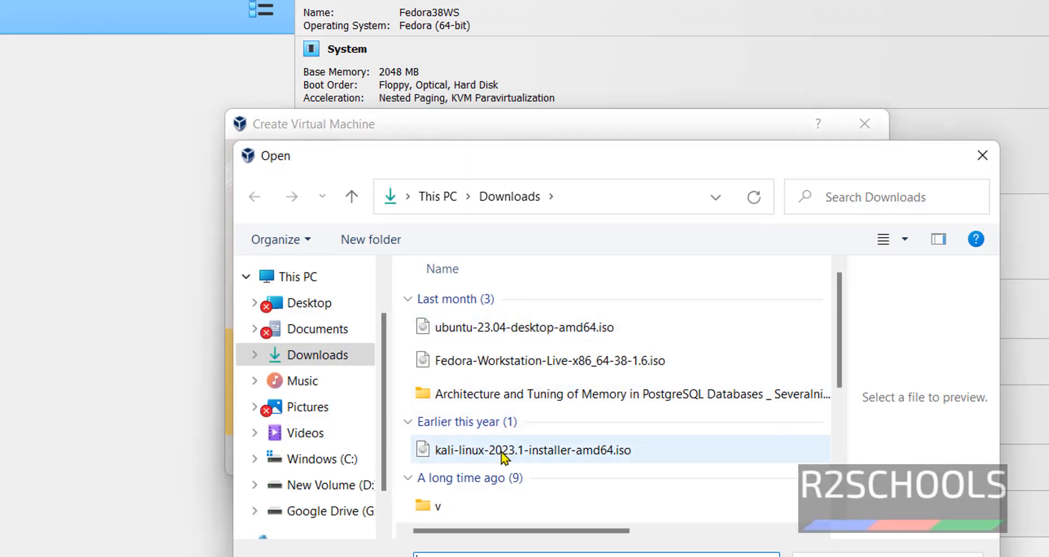
{"action": "left_click", "coordinate": [532, 450]}
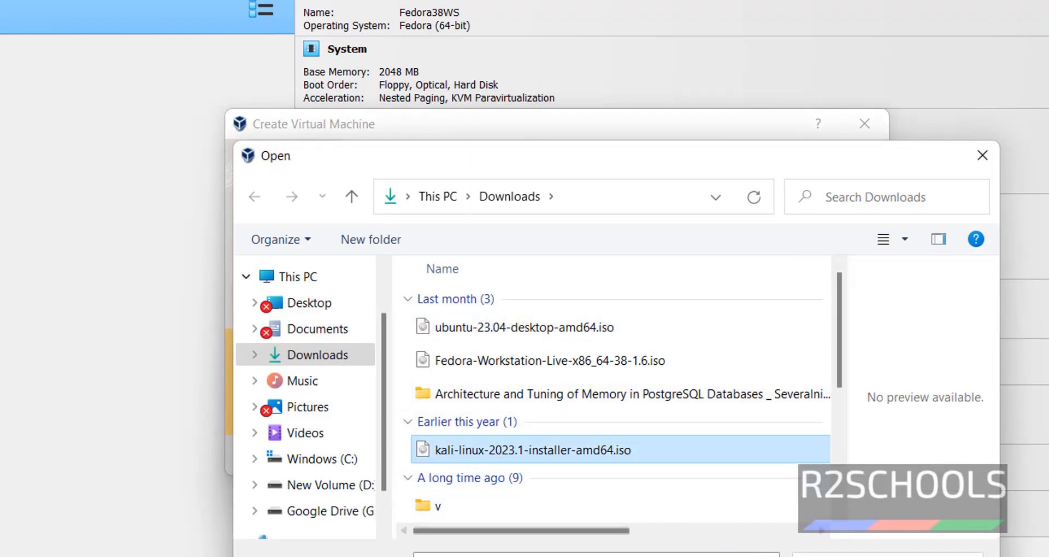
{"action": "double_click", "coordinate": [532, 449]}
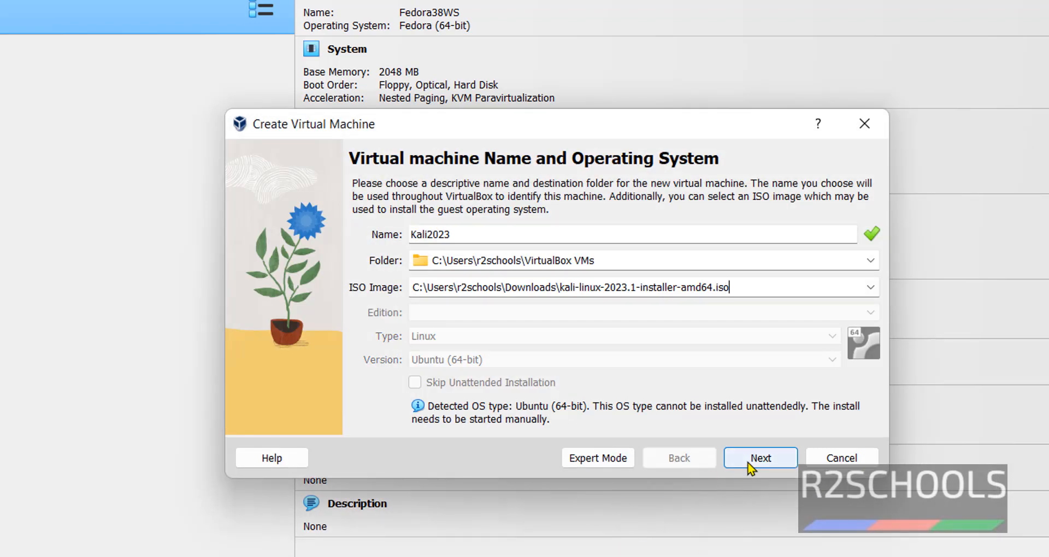
- Set base memory to 4096 MB with one processor and reach the 50 GB virtual disk page
{"action": "left_click", "coordinate": [761, 458]}
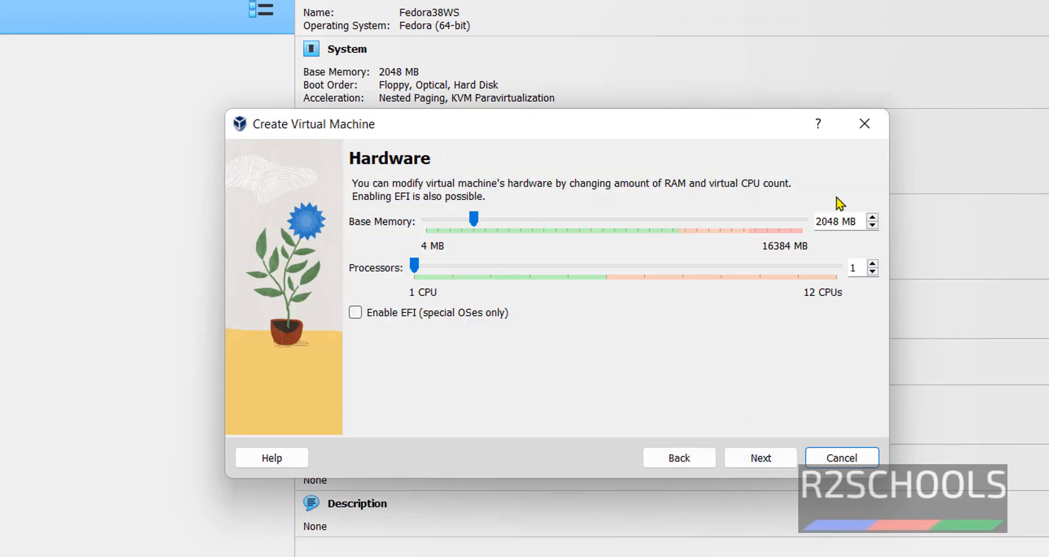
{"action": "left_click", "coordinate": [835, 222]}
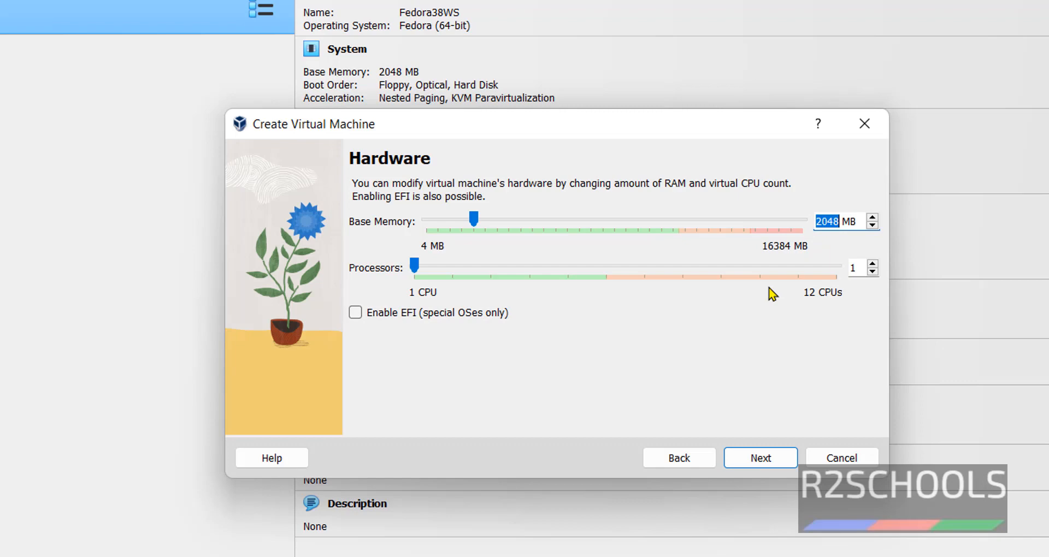
{"action": "left_click_drag", "start_coordinate": [474, 220], "coordinate": [520, 220]}
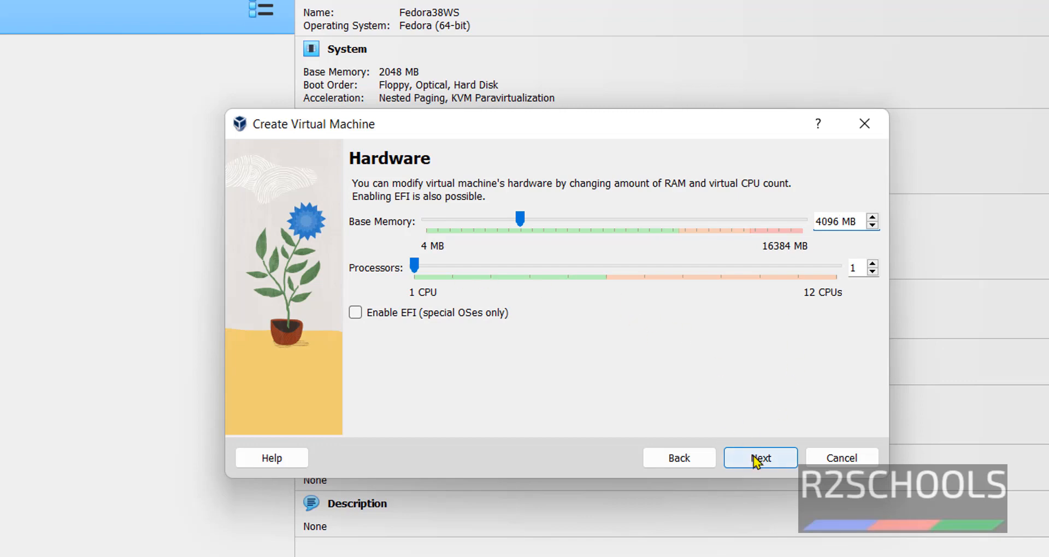
{"action": "left_click", "coordinate": [759, 458]}
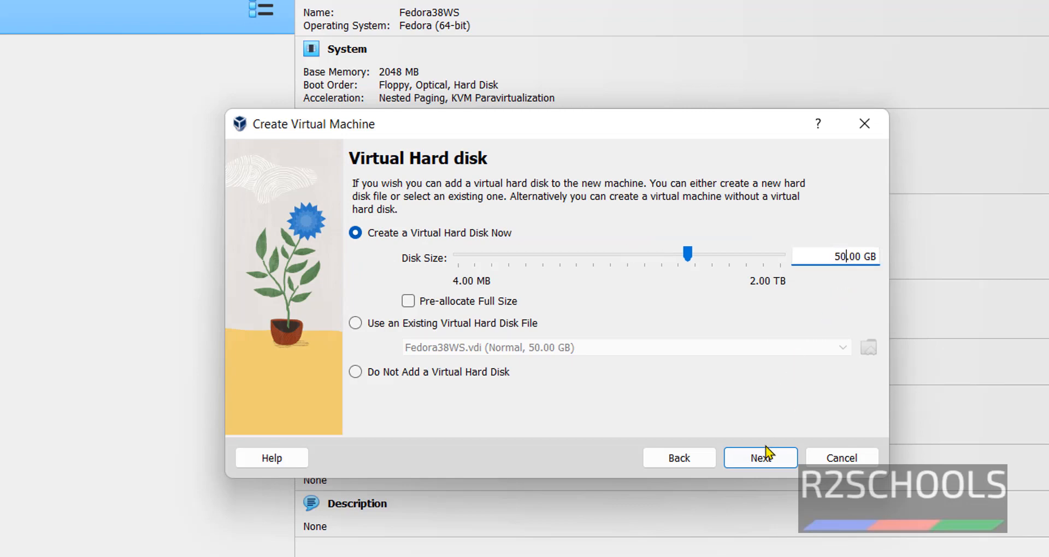
- Review the wizard pages and finish creating the Kali2023 machine from the summary
{"action": "left_click", "coordinate": [759, 458]}
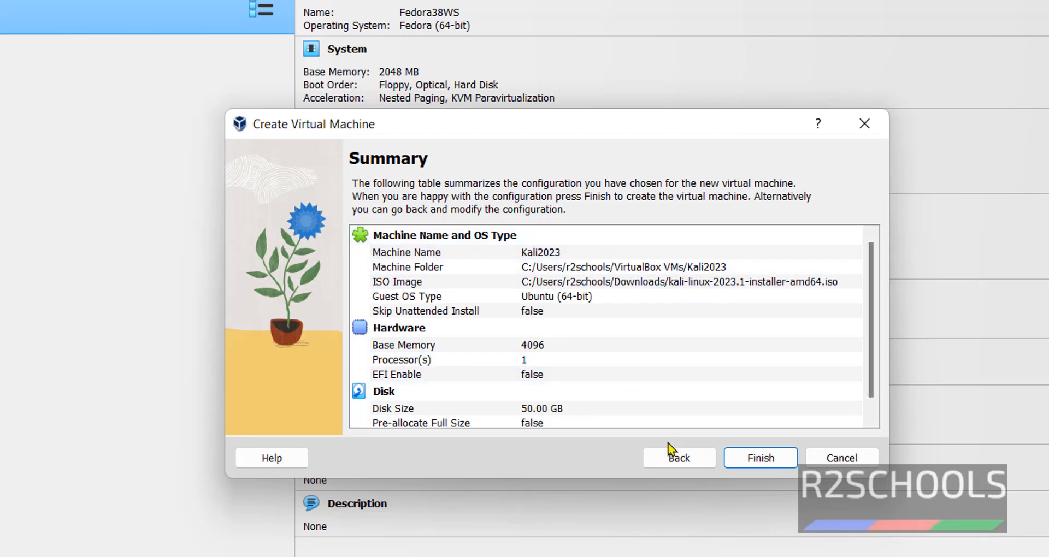
{"action": "left_click", "coordinate": [678, 458]}
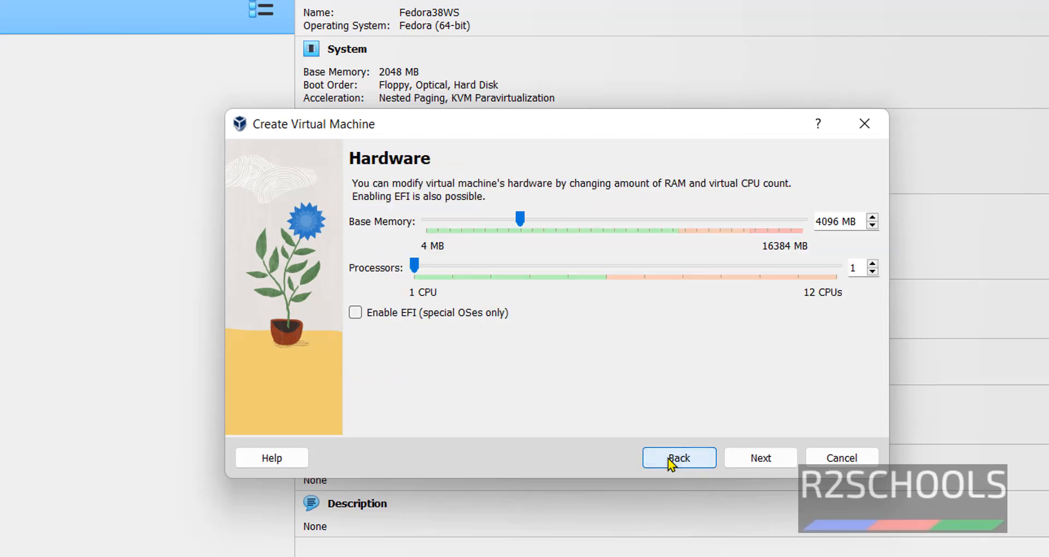
{"action": "left_click", "coordinate": [678, 458]}
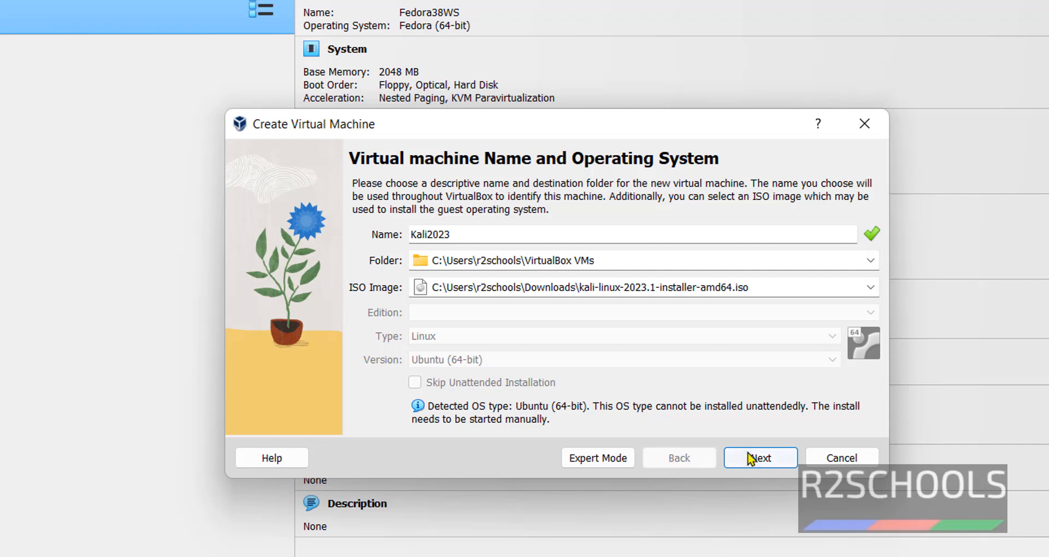
{"action": "left_click", "coordinate": [760, 457]}
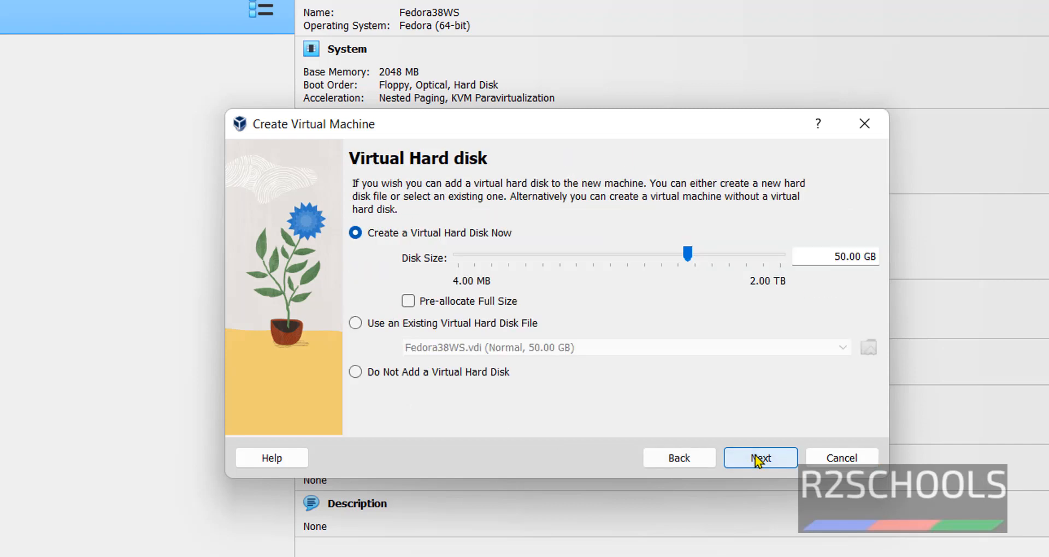
{"action": "left_click", "coordinate": [759, 457]}
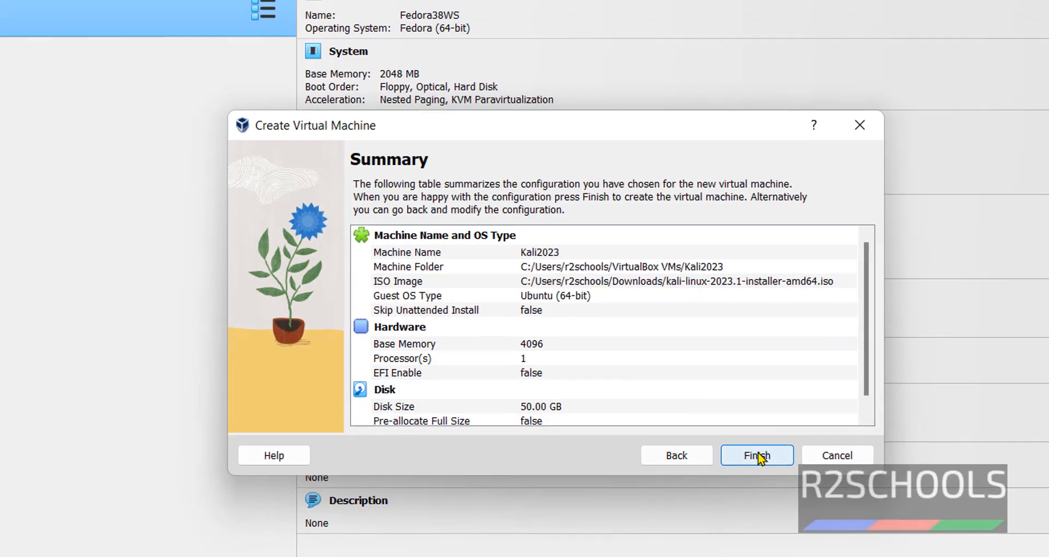
{"action": "left_click", "coordinate": [756, 456]}
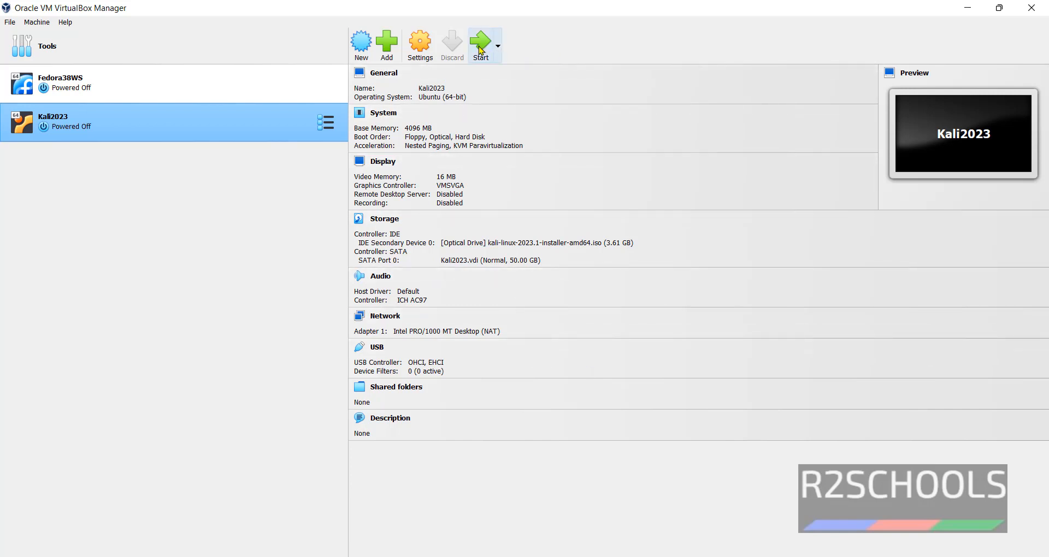
{"action": "mouse_move", "coordinate": [171, 129]}
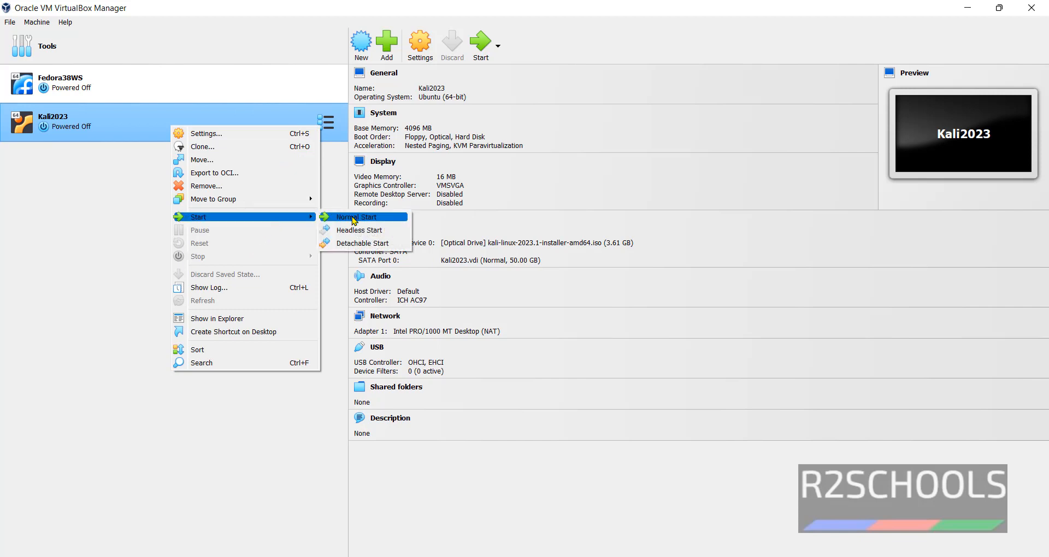
- Start the Kali2023 machine normally and bring up its console window
{"action": "left_click", "coordinate": [363, 216]}
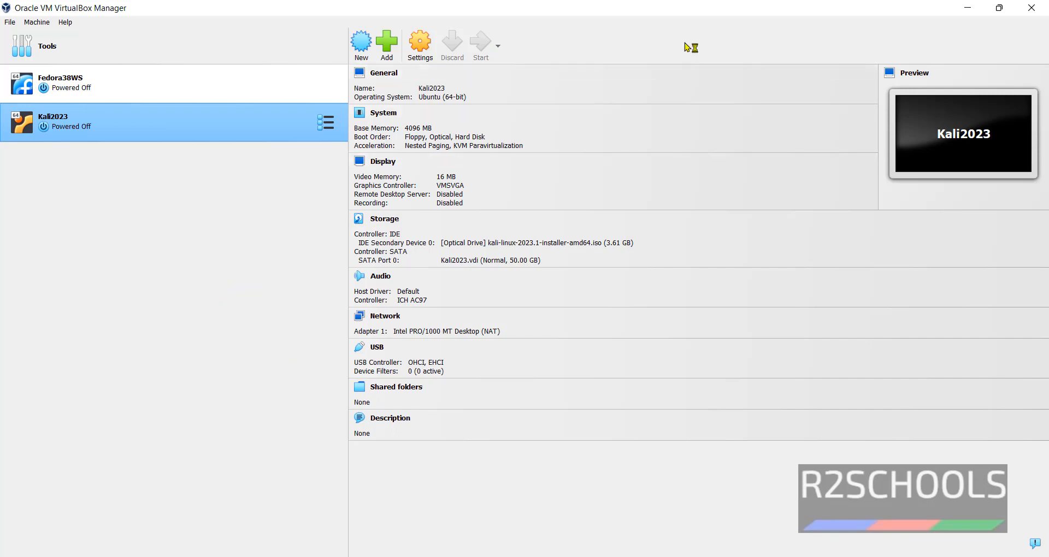
{"action": "left_click", "coordinate": [479, 44]}
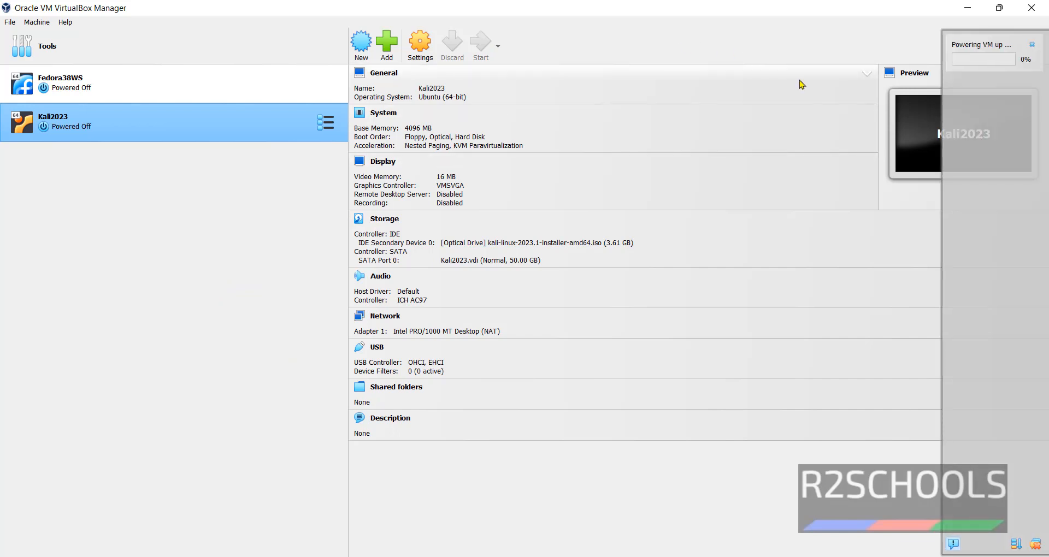
{"action": "left_click", "coordinate": [481, 44]}
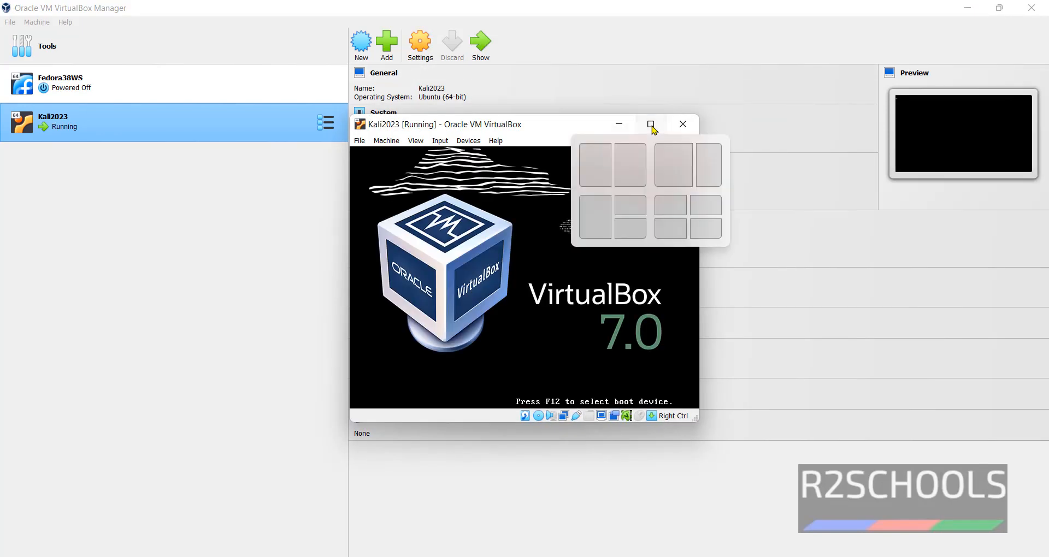
- Maximize the VM window and boot into the graphical installer
{"action": "left_click", "coordinate": [649, 125]}
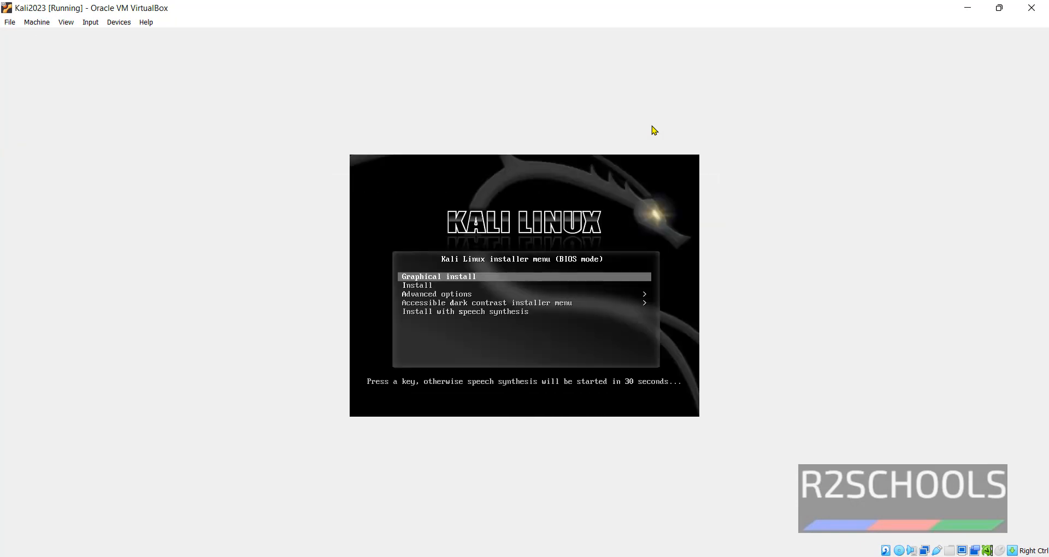
{"action": "mouse_move", "coordinate": [619, 276]}
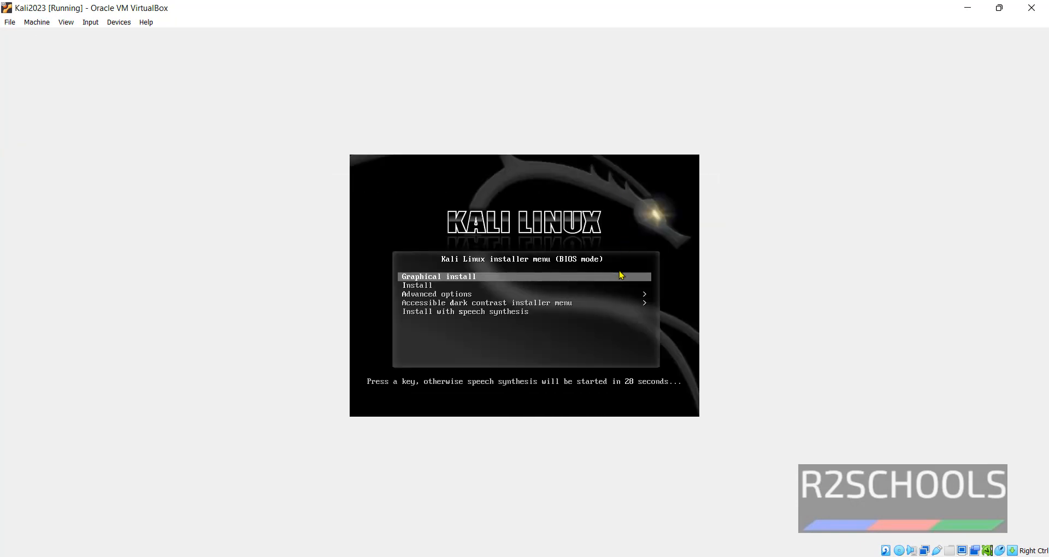
{"action": "key", "text": "Up"}
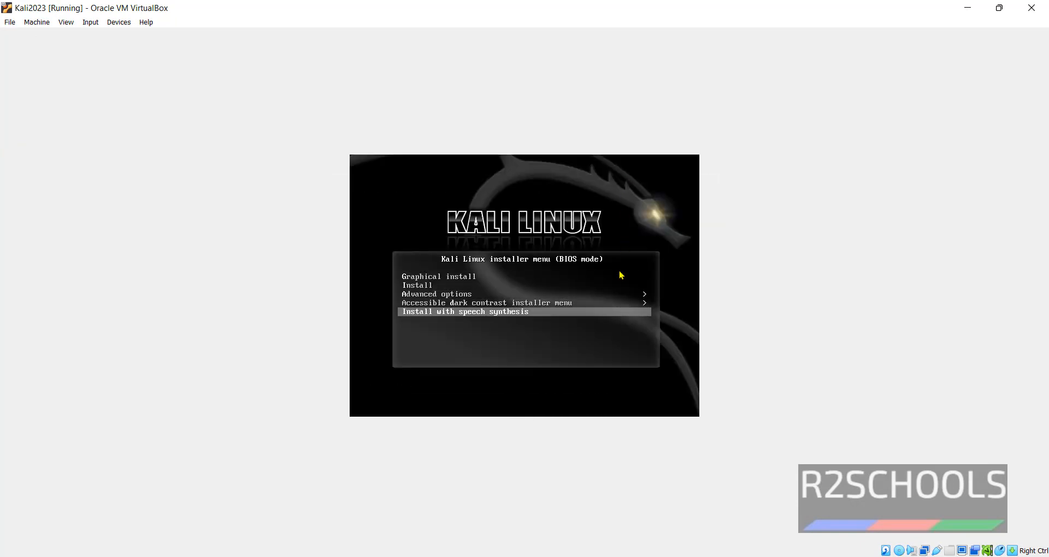
{"action": "key", "text": "Up"}
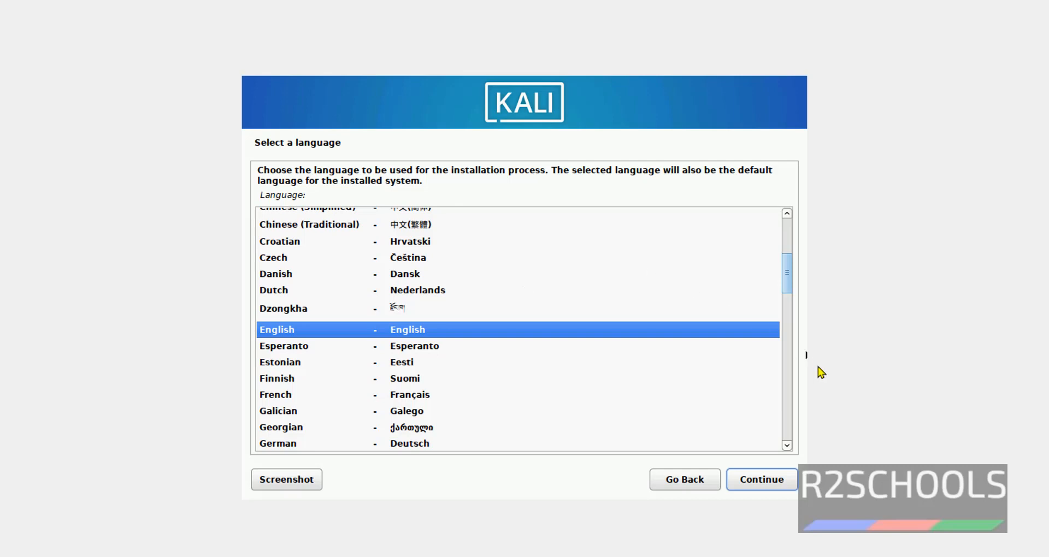
{"action": "mouse_move", "coordinate": [561, 347]}
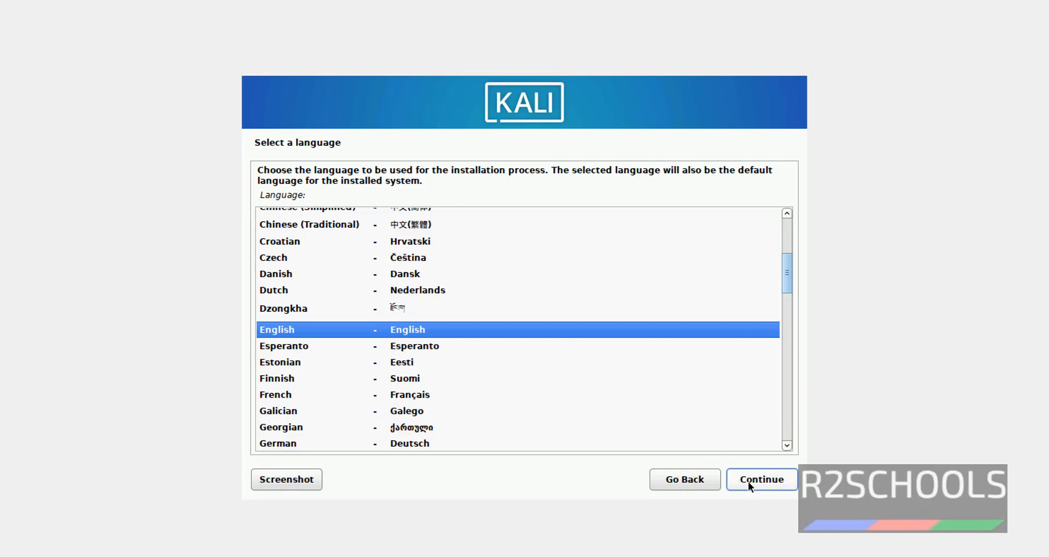
- Choose English as language and United States as location
{"action": "left_click", "coordinate": [760, 480]}
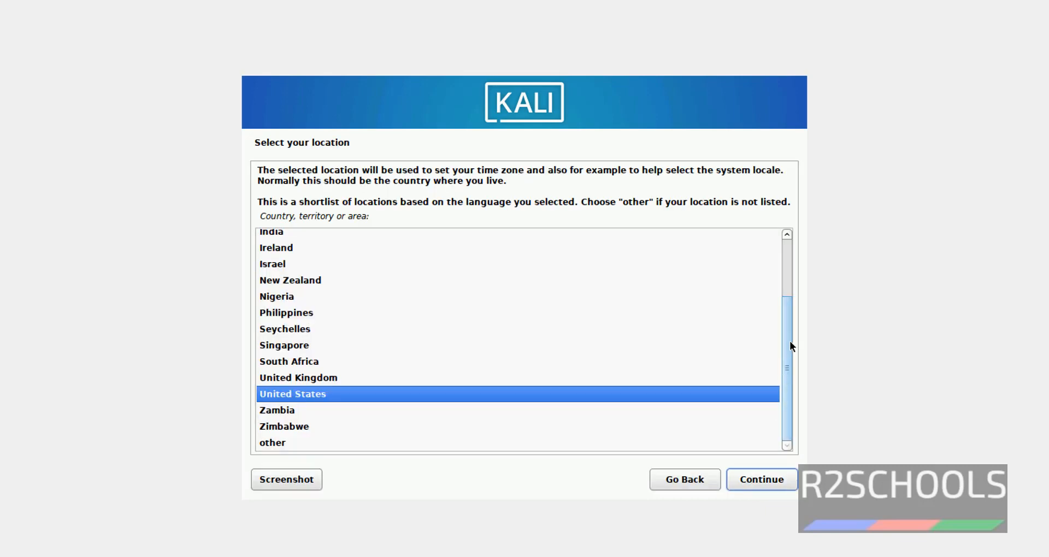
{"action": "mouse_move", "coordinate": [801, 403]}
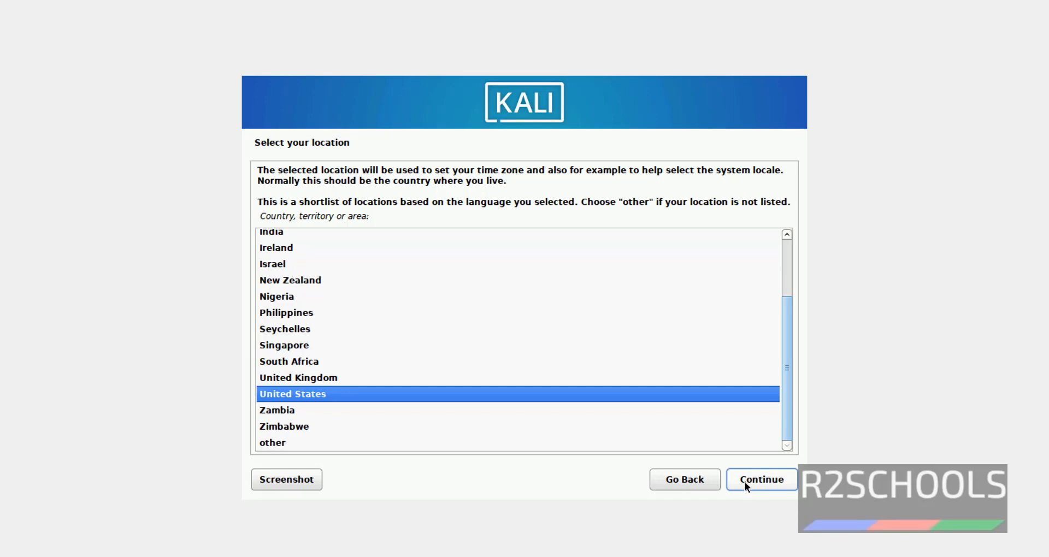
{"action": "left_click", "coordinate": [760, 478]}
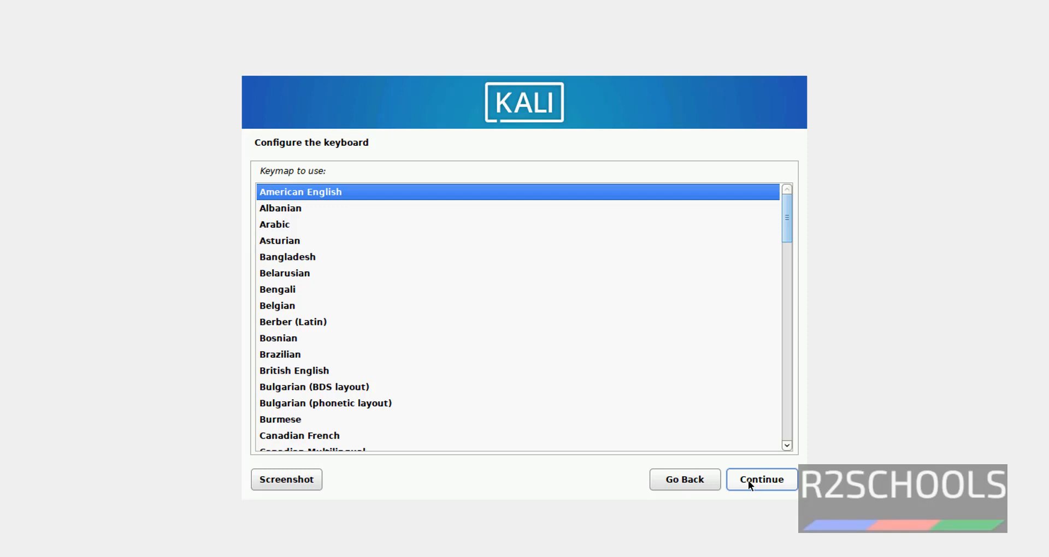
- Keep the American English keymap and set the hostname to kali2023
{"action": "left_click", "coordinate": [760, 480]}
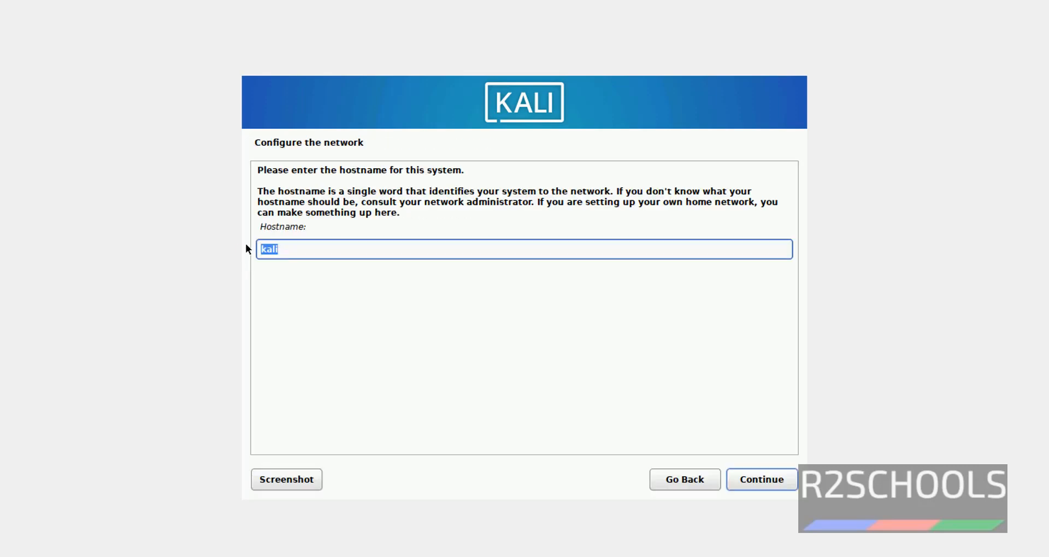
{"action": "mouse_move", "coordinate": [354, 249]}
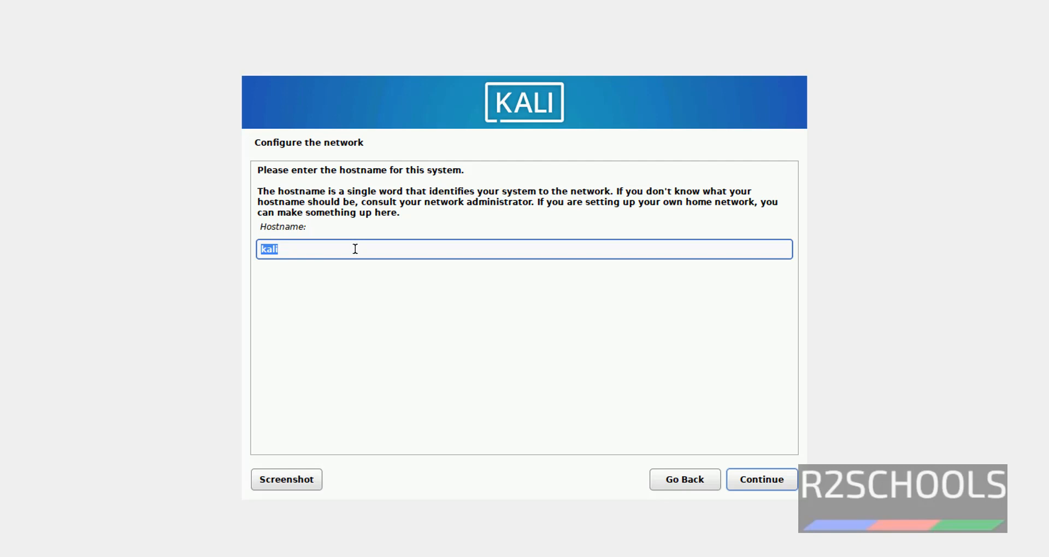
{"action": "key", "text": "BackSpace"}
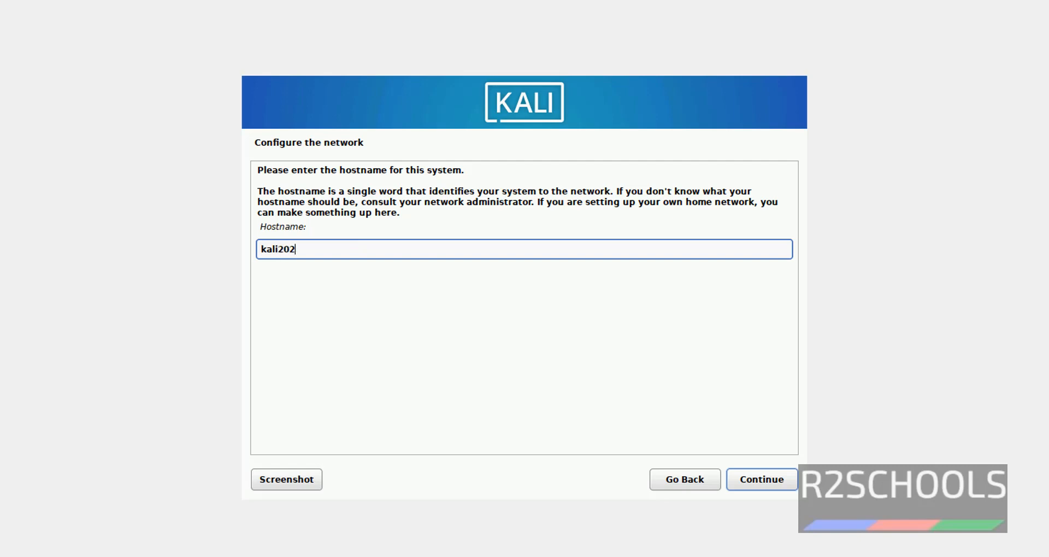
{"action": "type", "text": "3"}
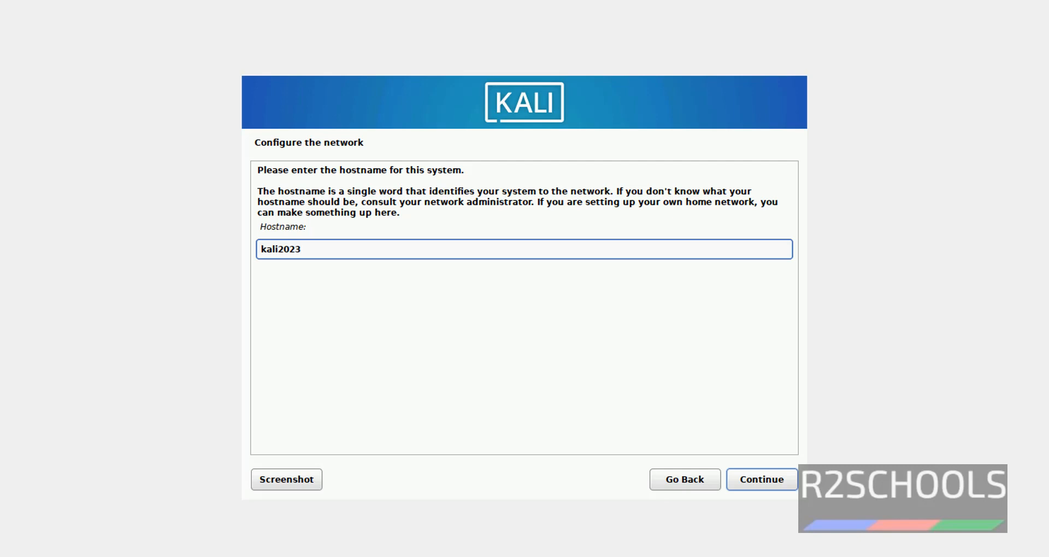
{"action": "left_click", "coordinate": [761, 478]}
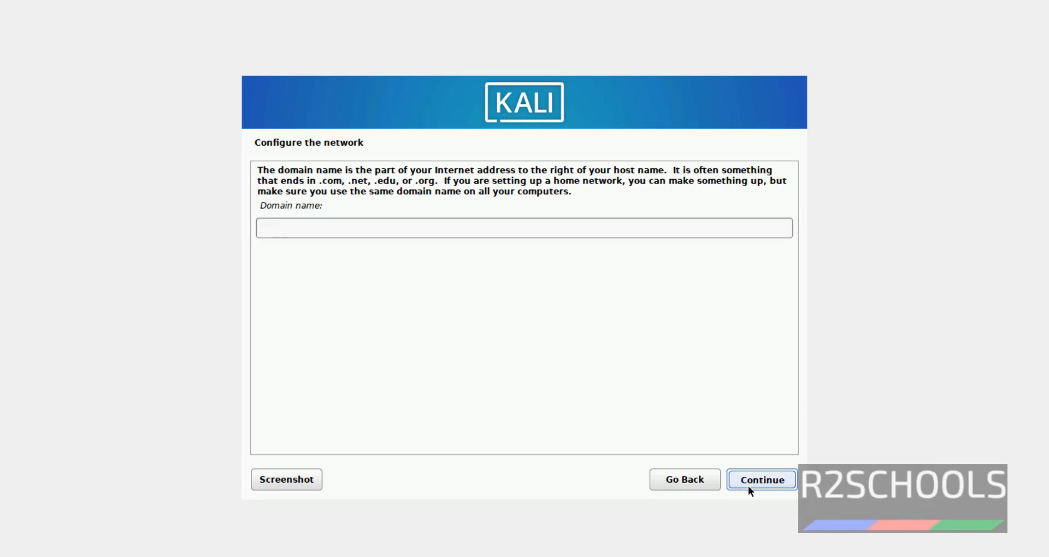
{"action": "left_click", "coordinate": [761, 480]}
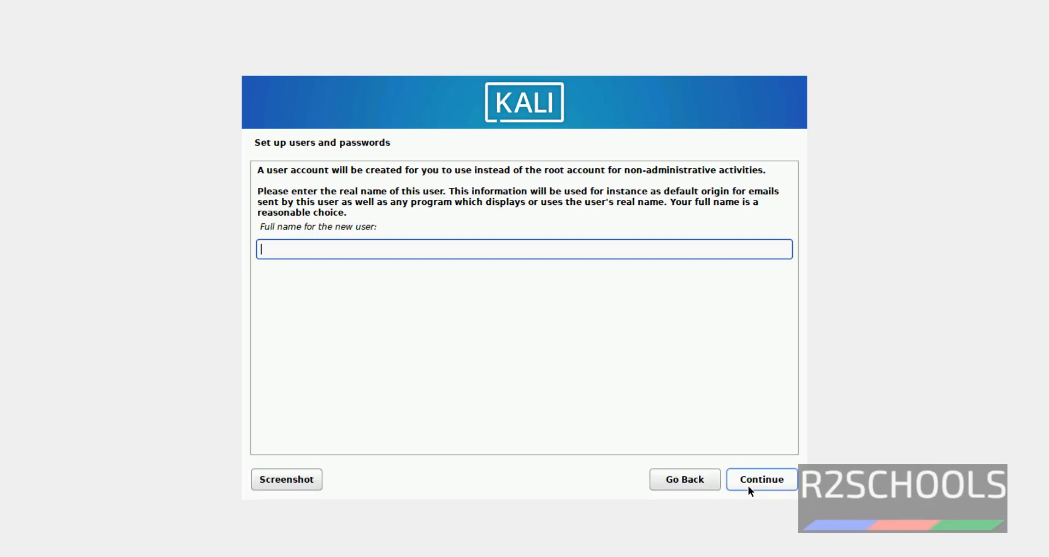
{"action": "mouse_move", "coordinate": [498, 254]}
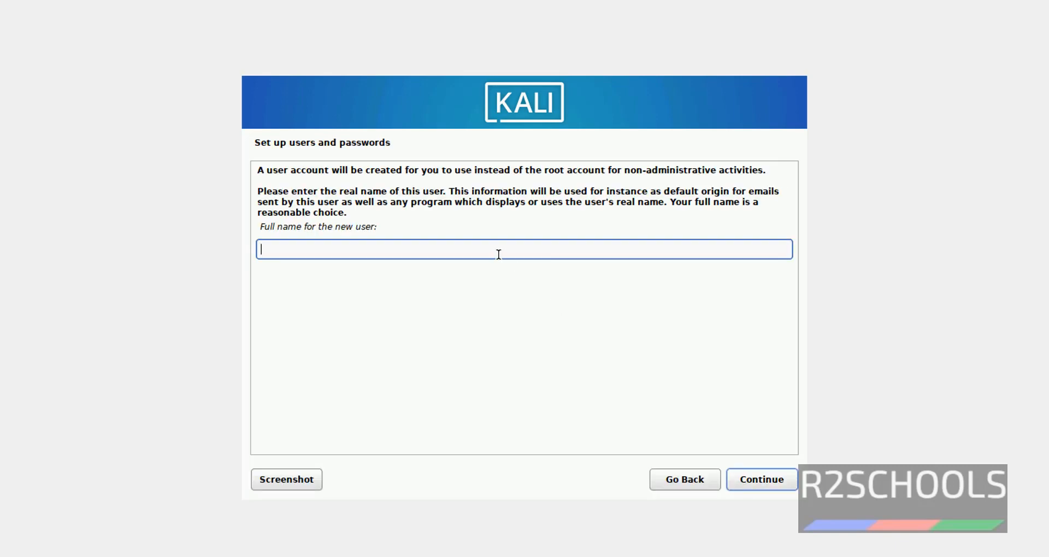
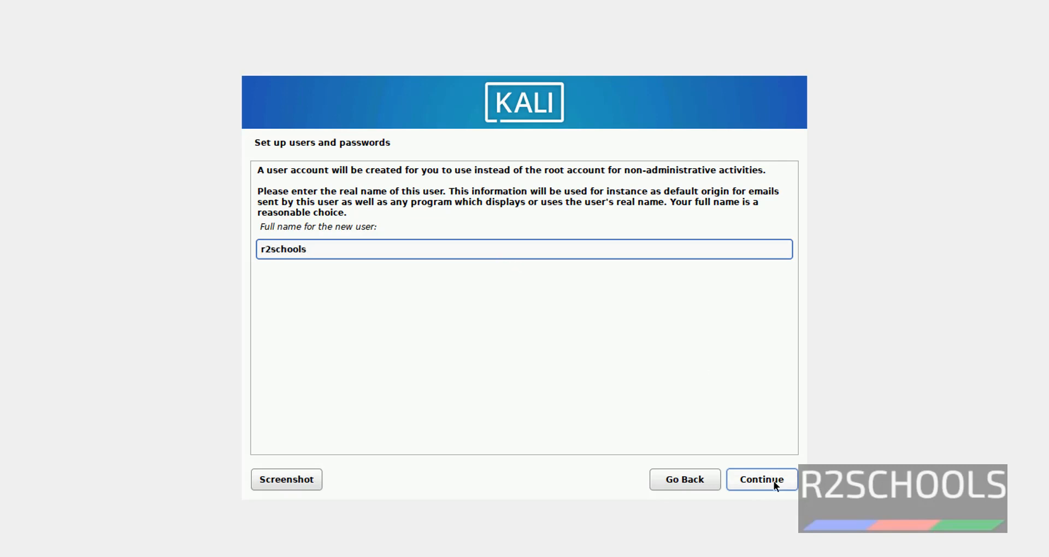
{"action": "left_click", "coordinate": [760, 480]}
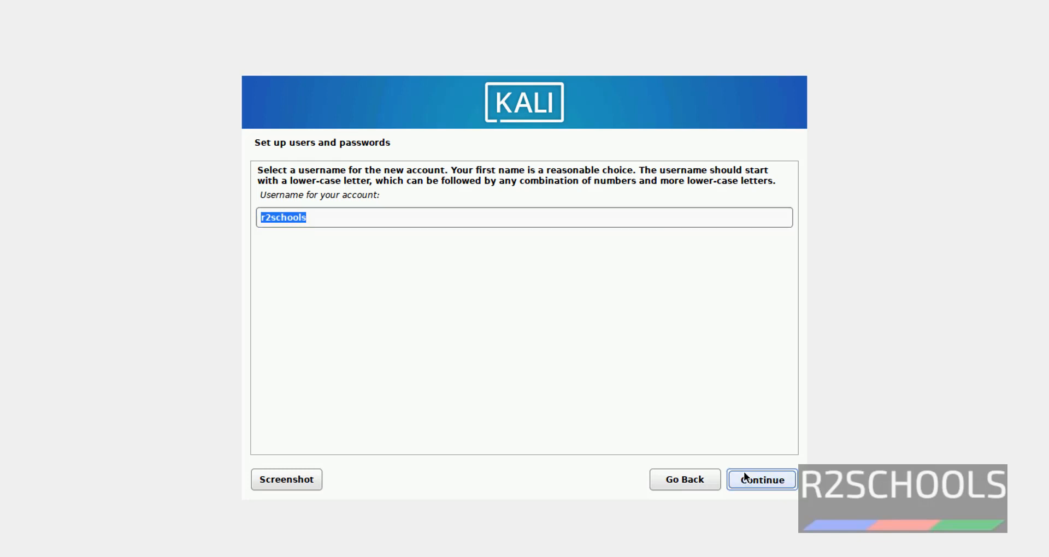
{"action": "left_click", "coordinate": [760, 479]}
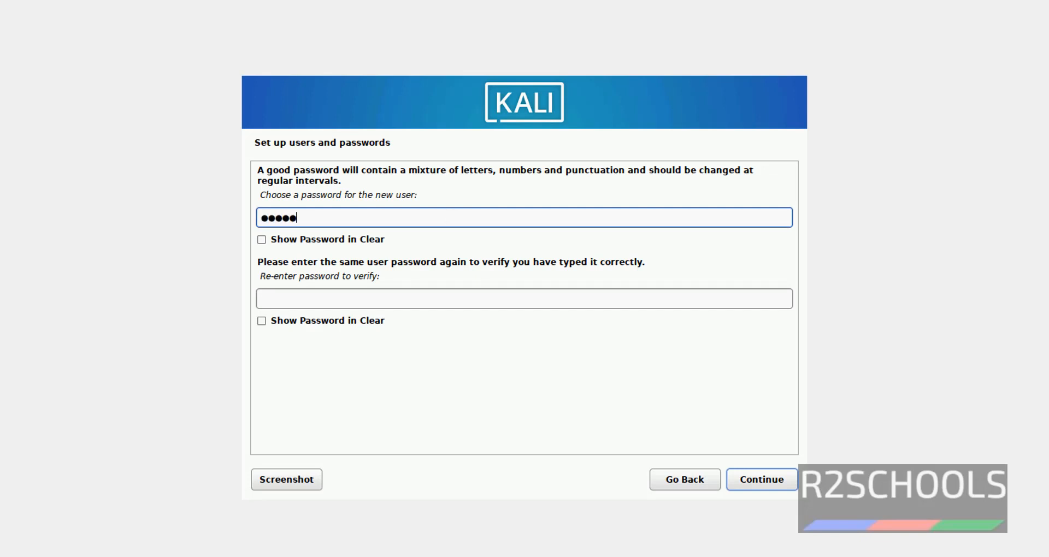
{"action": "type", "text": "•"}
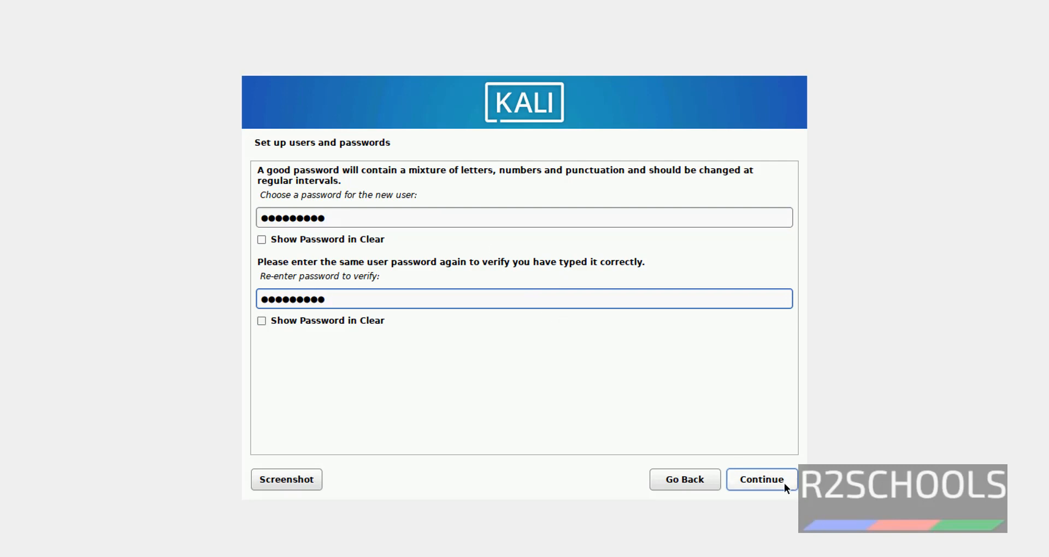
- Confirm the password, keep Eastern time zone, and choose guided entire-disk partitioning in one partition
{"action": "left_click", "coordinate": [762, 478]}
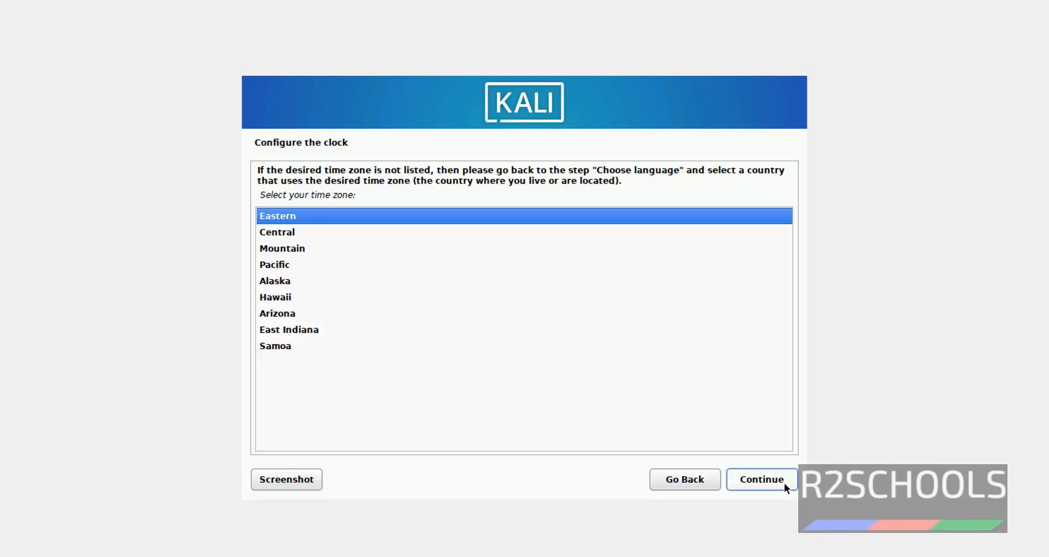
{"action": "left_click", "coordinate": [761, 479]}
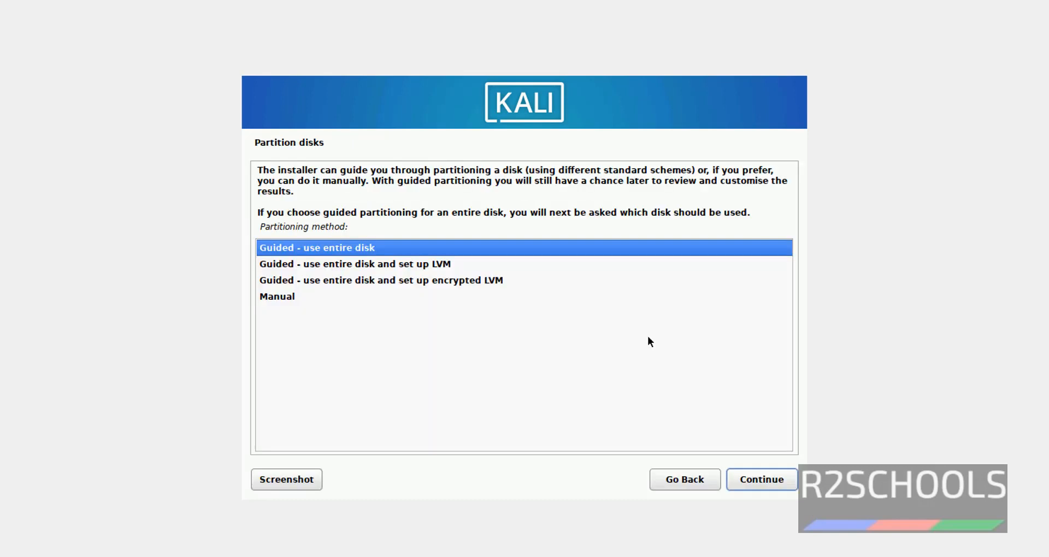
{"action": "mouse_move", "coordinate": [403, 265]}
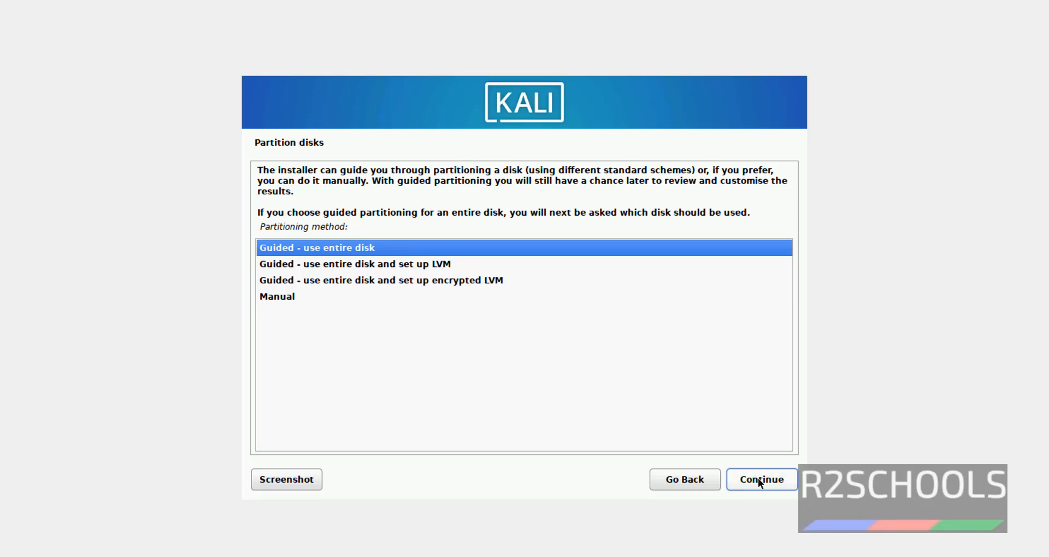
{"action": "left_click", "coordinate": [760, 479]}
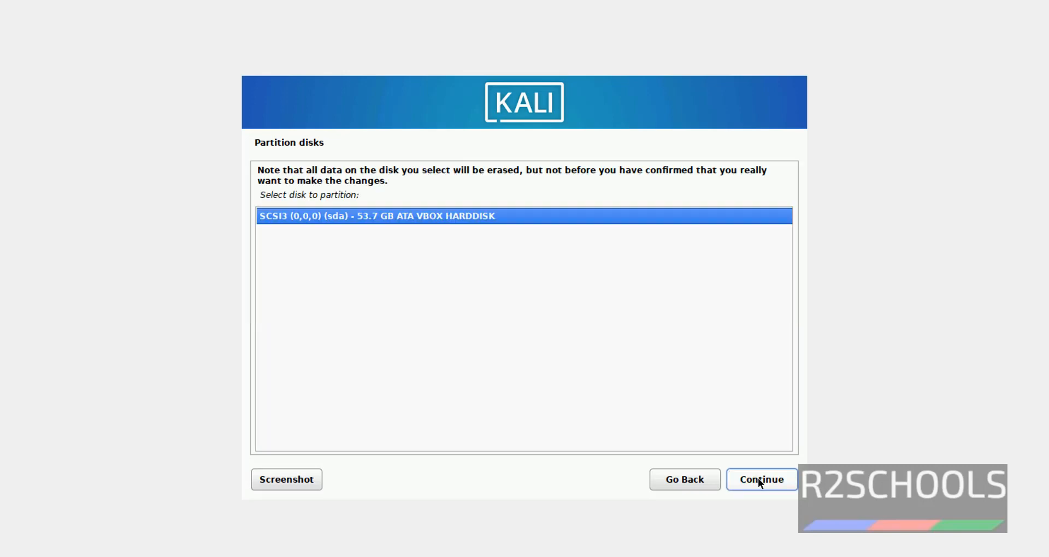
{"action": "left_click", "coordinate": [761, 479]}
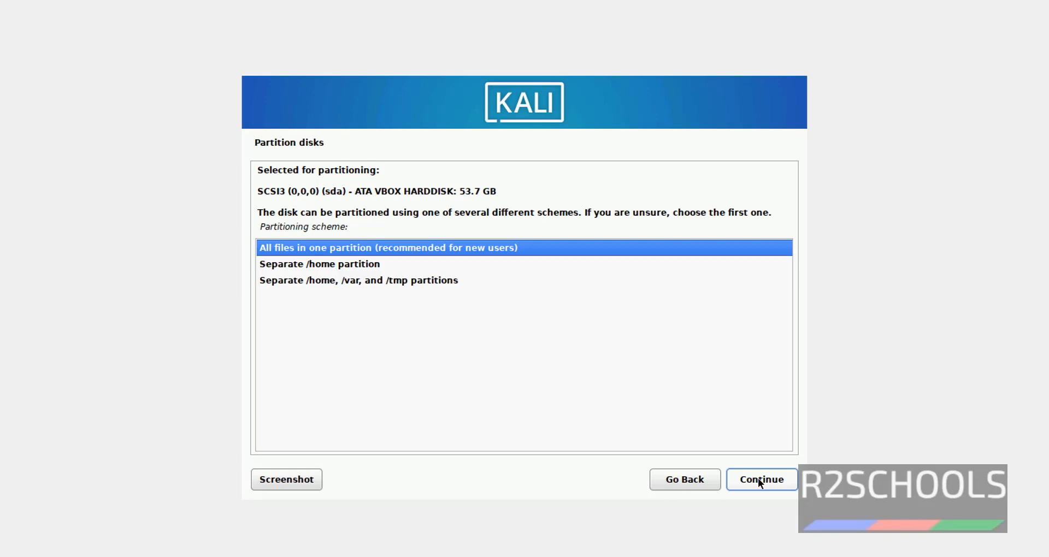
{"action": "left_click", "coordinate": [760, 480]}
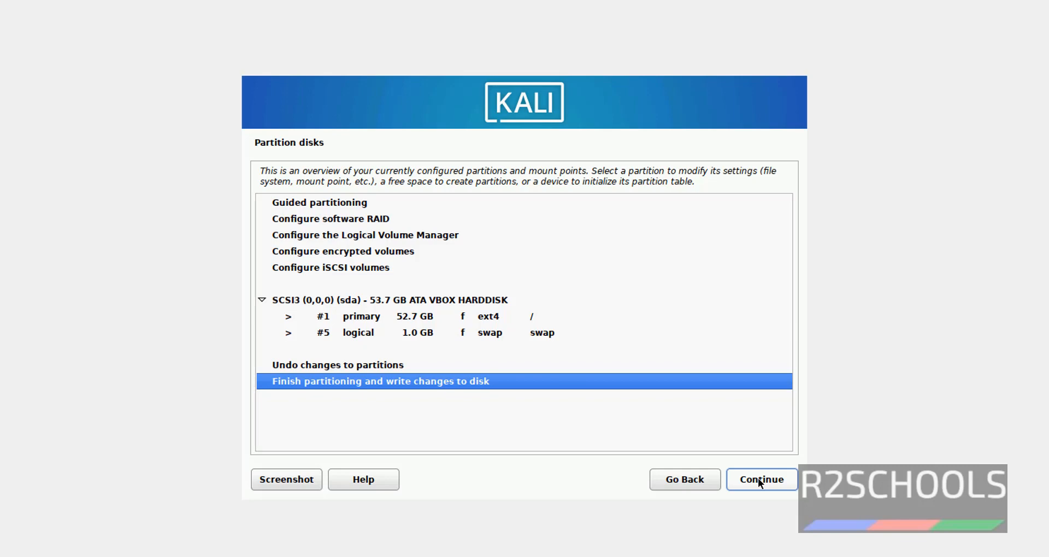
- Finish the ext4 plus swap layout on the 53.7 GB disk and write changes to disk
{"action": "left_click", "coordinate": [761, 478]}
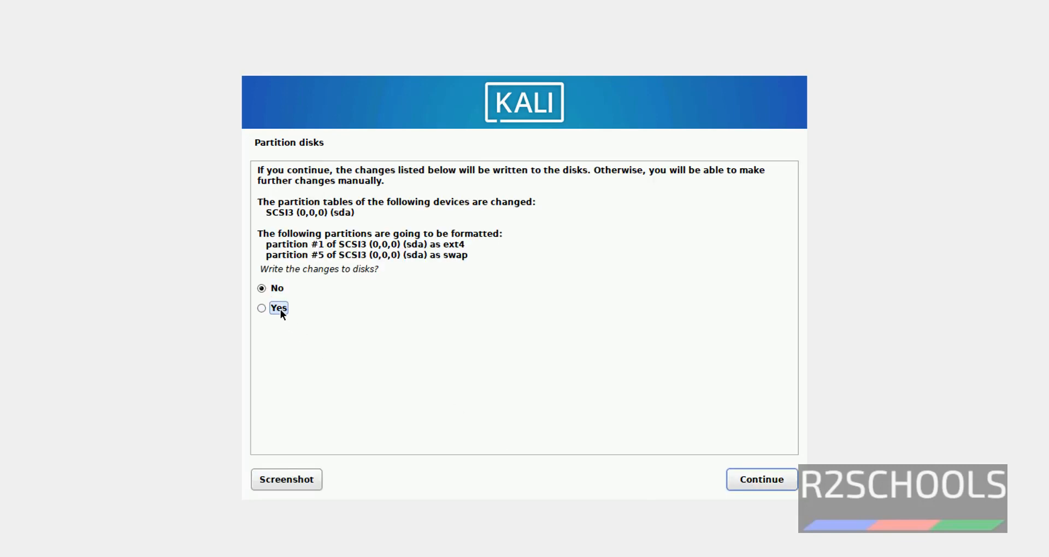
{"action": "left_click", "coordinate": [261, 308]}
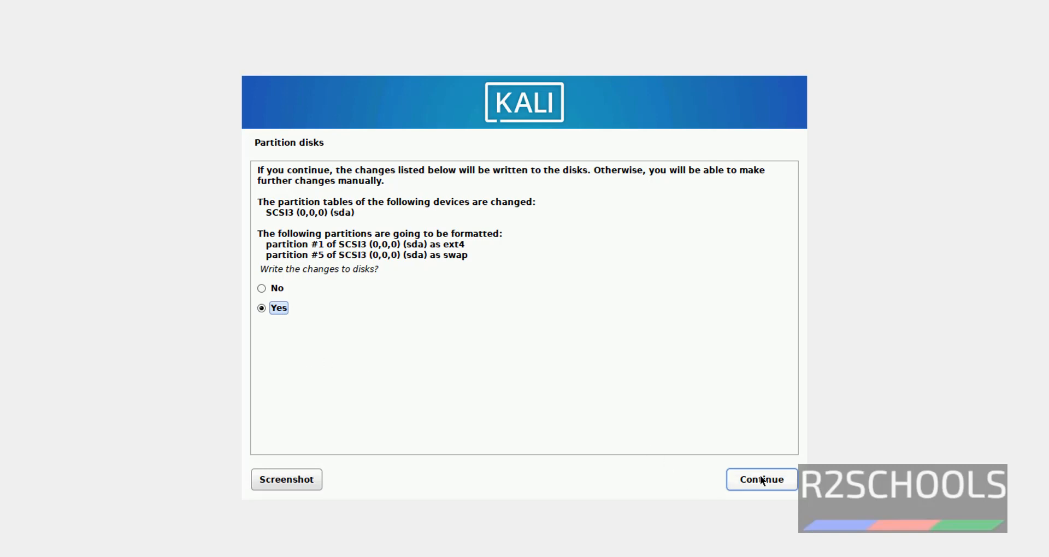
{"action": "left_click", "coordinate": [761, 480]}
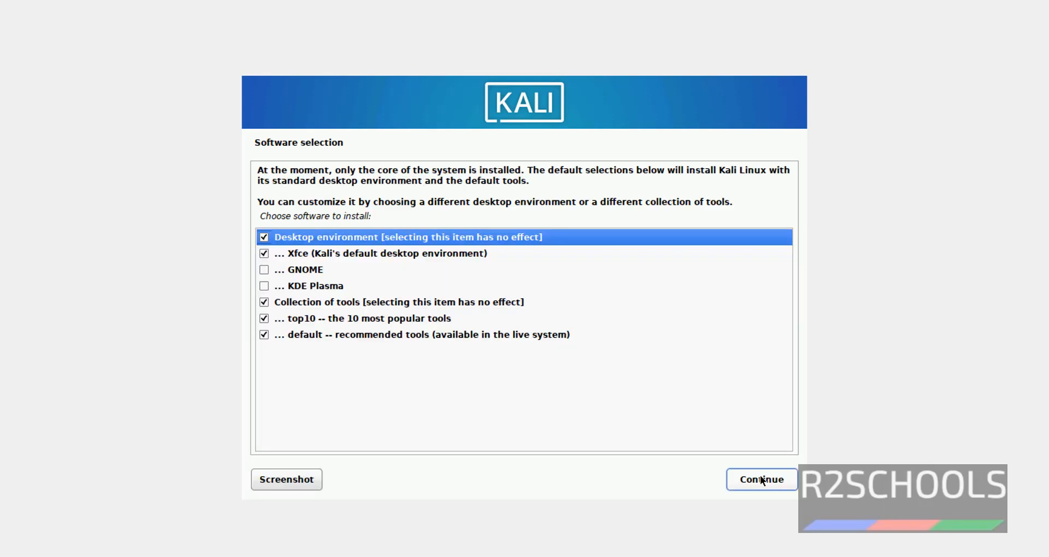
{"action": "mouse_move", "coordinate": [585, 249]}
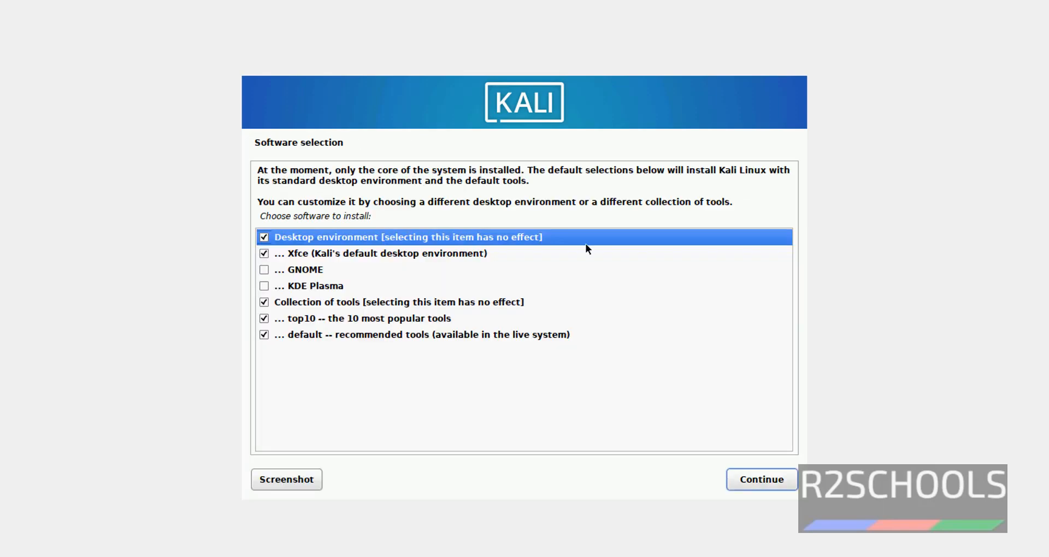
{"action": "mouse_move", "coordinate": [407, 305]}
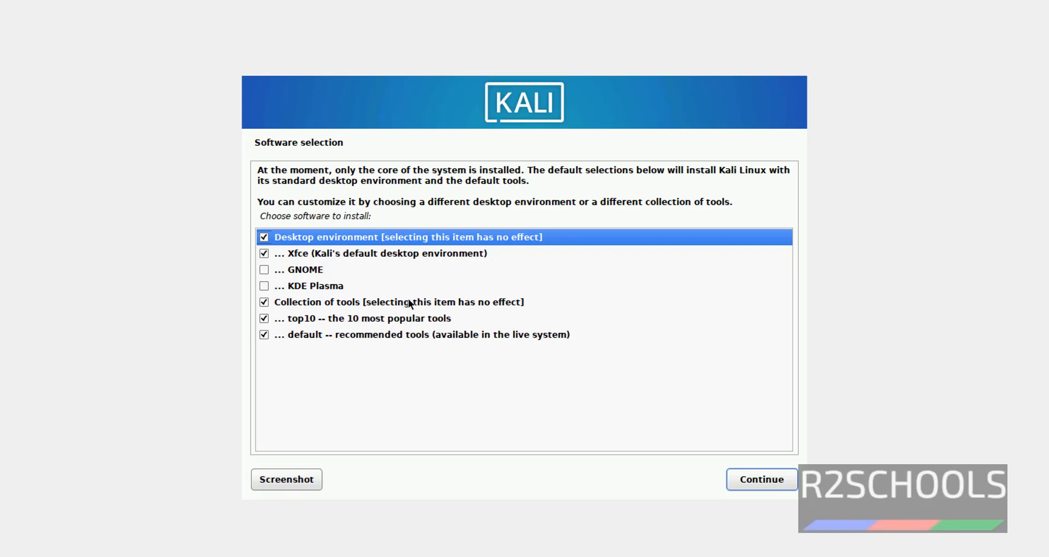
{"action": "mouse_move", "coordinate": [784, 443]}
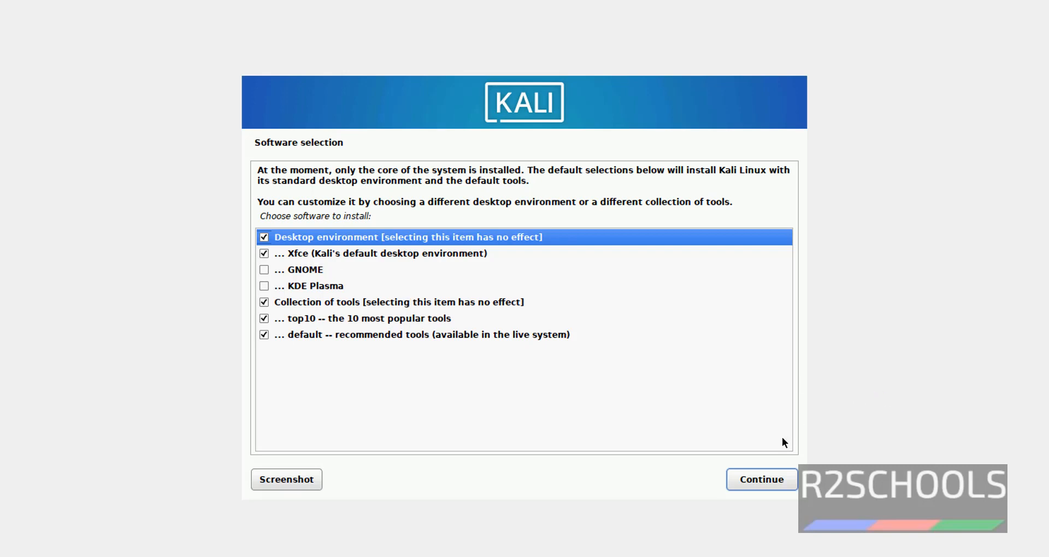
{"action": "mouse_move", "coordinate": [448, 413]}
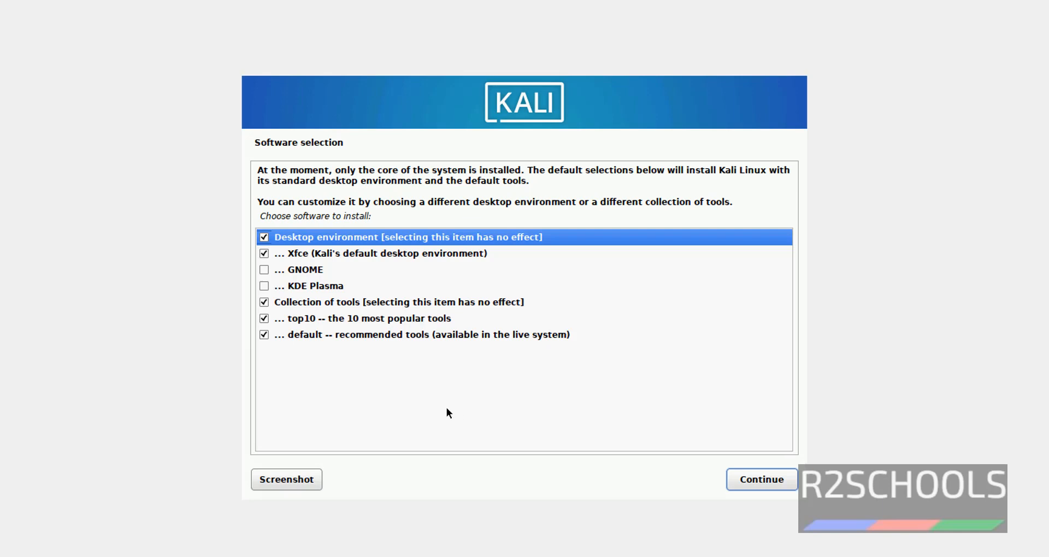
{"action": "mouse_move", "coordinate": [442, 314]}
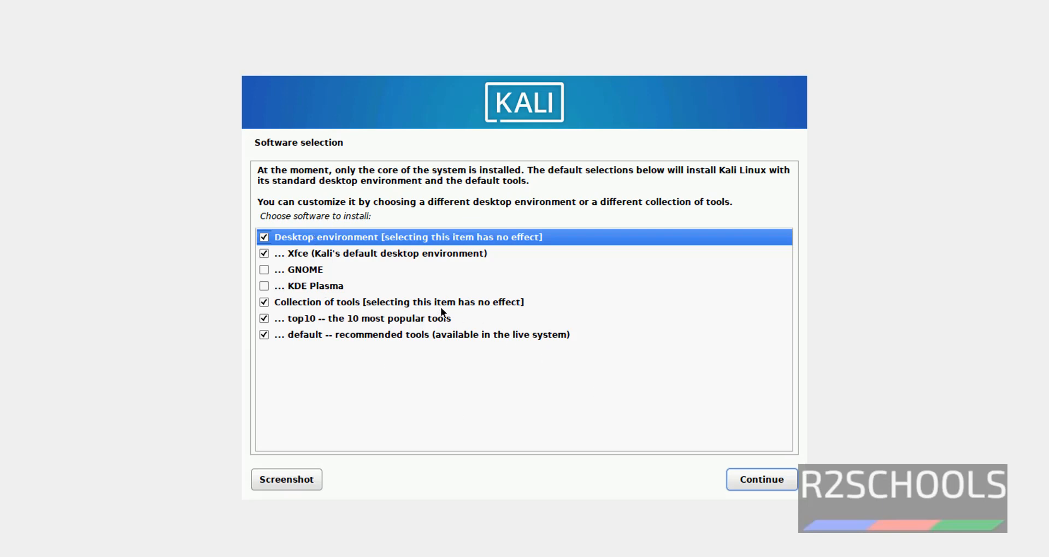
{"action": "mouse_move", "coordinate": [914, 417]}
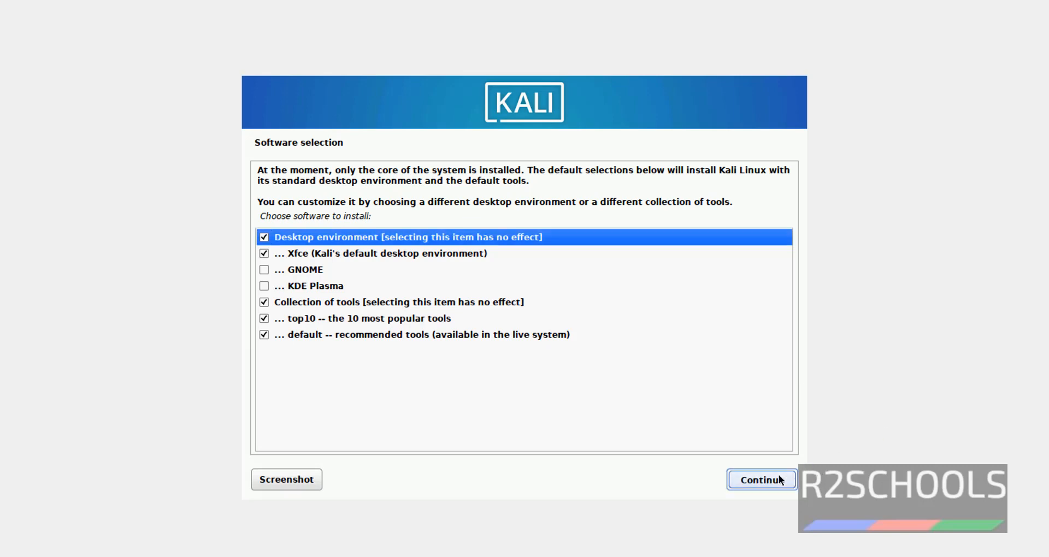
- Accept the default Xfce desktop with top10 and default tool collections and continue
{"action": "left_click", "coordinate": [761, 480]}
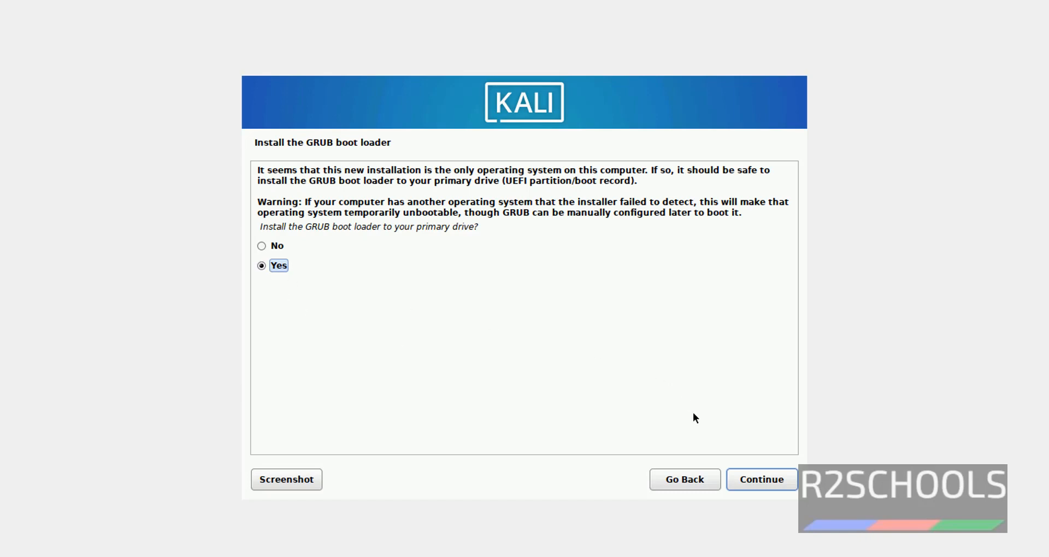
- Install the GRUB boot loader on /dev/sda, finish the installation and reboot into Kali
{"action": "left_click", "coordinate": [761, 480]}
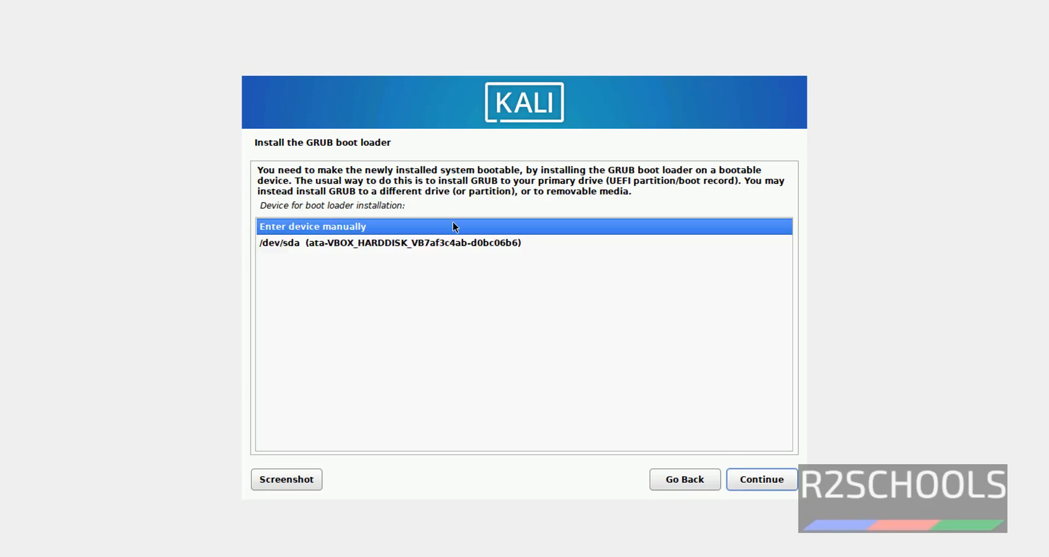
{"action": "left_click", "coordinate": [387, 243]}
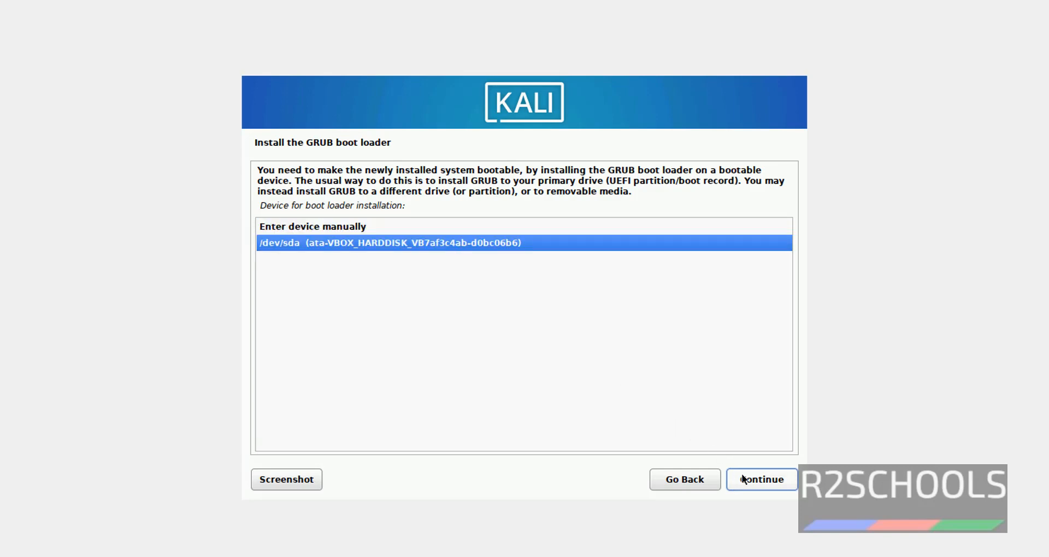
{"action": "left_click", "coordinate": [760, 479]}
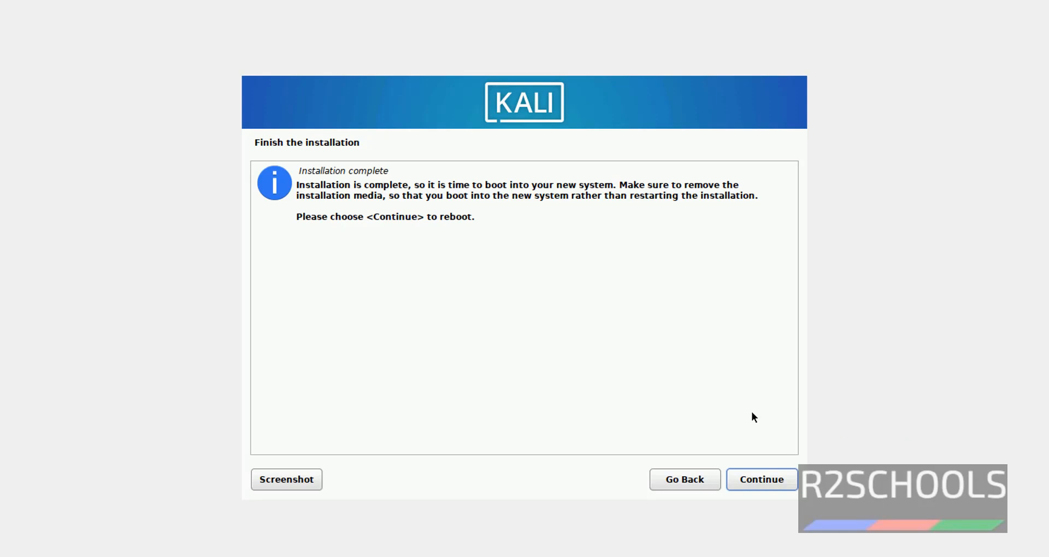
{"action": "mouse_move", "coordinate": [419, 192]}
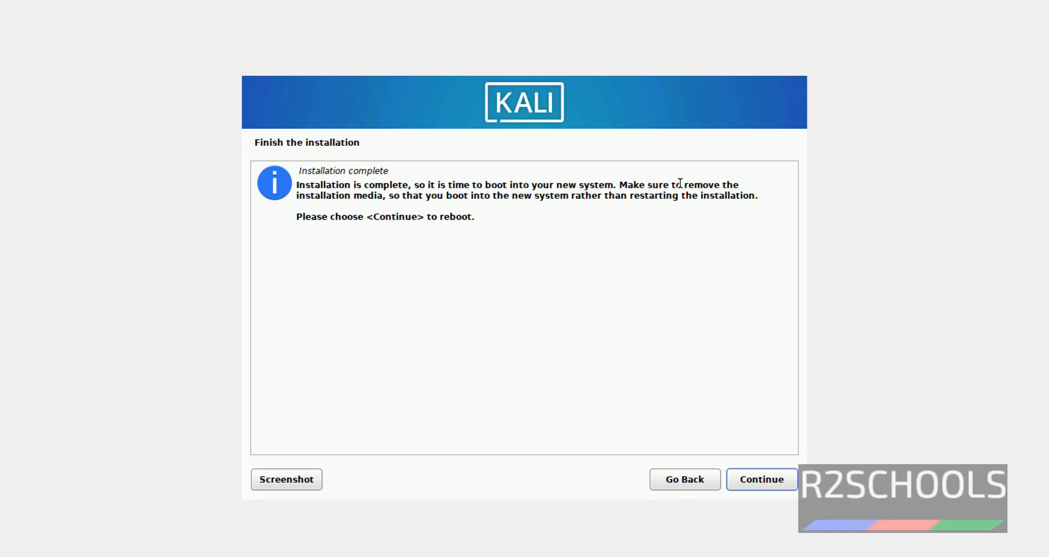
{"action": "mouse_move", "coordinate": [536, 193]}
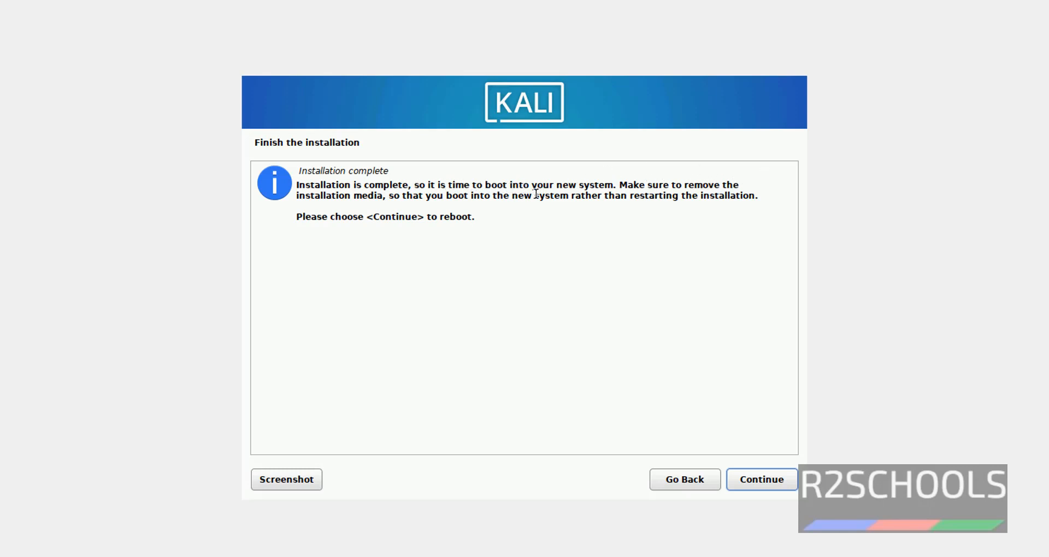
{"action": "mouse_move", "coordinate": [659, 284]}
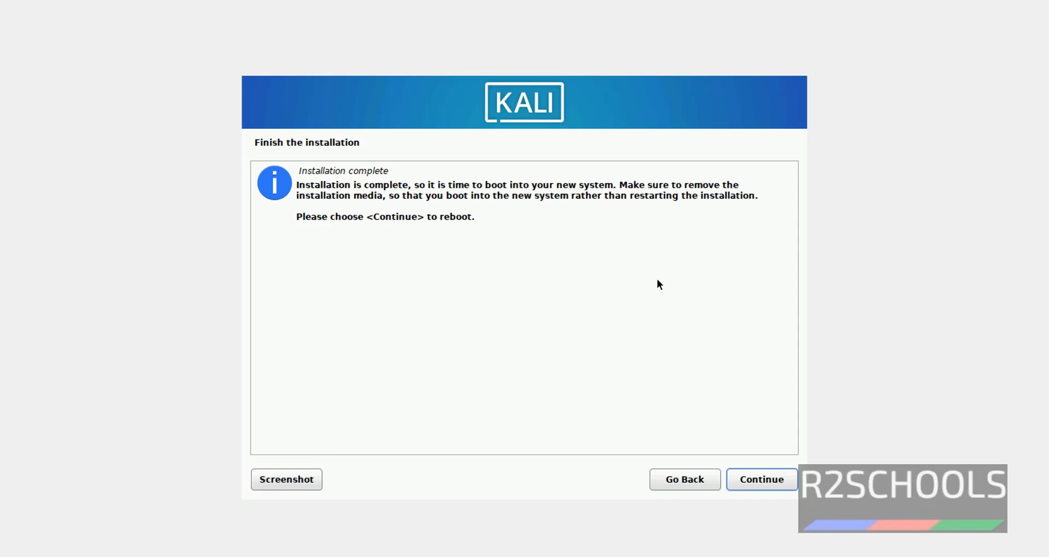
{"action": "mouse_move", "coordinate": [803, 401]}
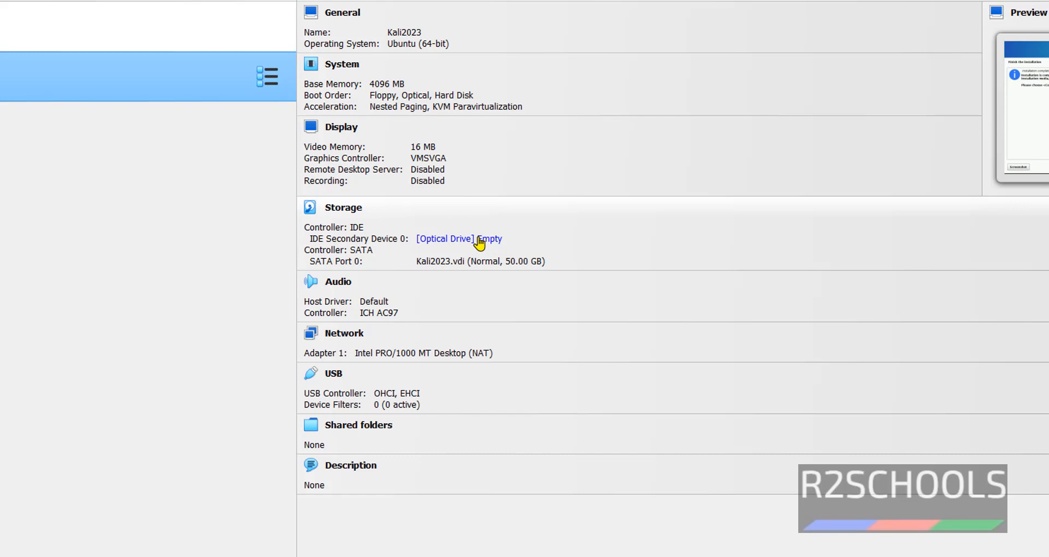
{"action": "mouse_move", "coordinate": [416, 243]}
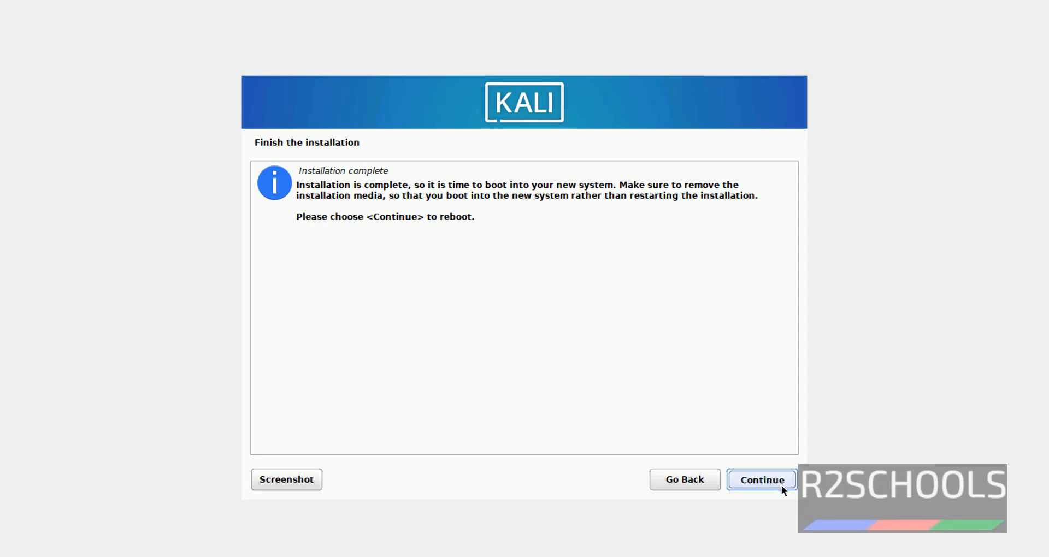
{"action": "left_click", "coordinate": [761, 479]}
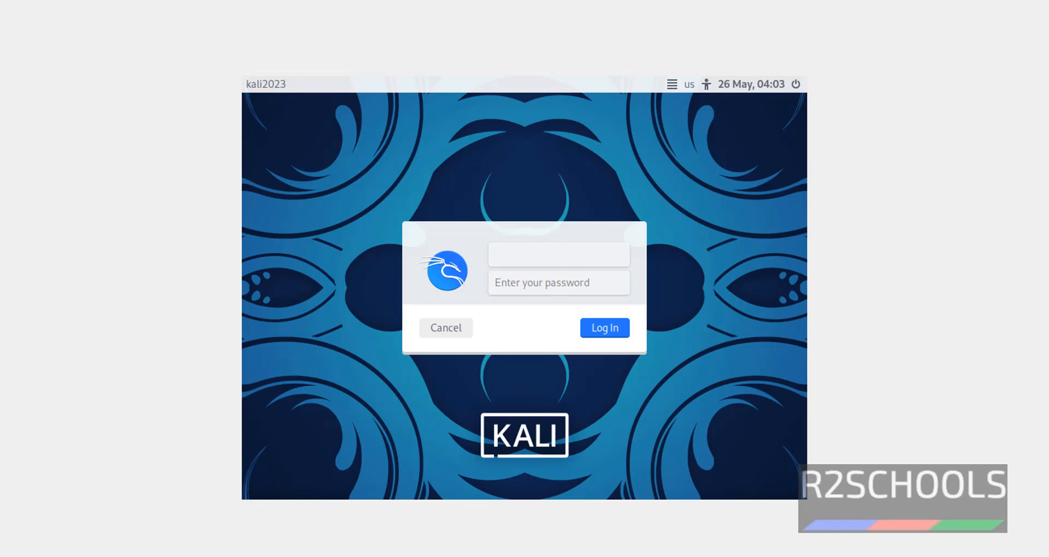
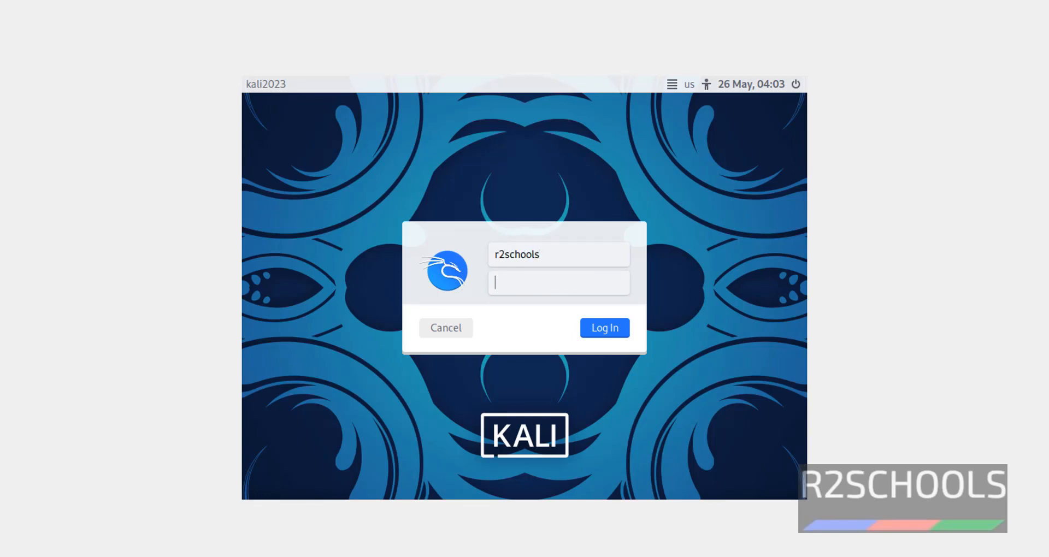
{"action": "type", "text": "password"}
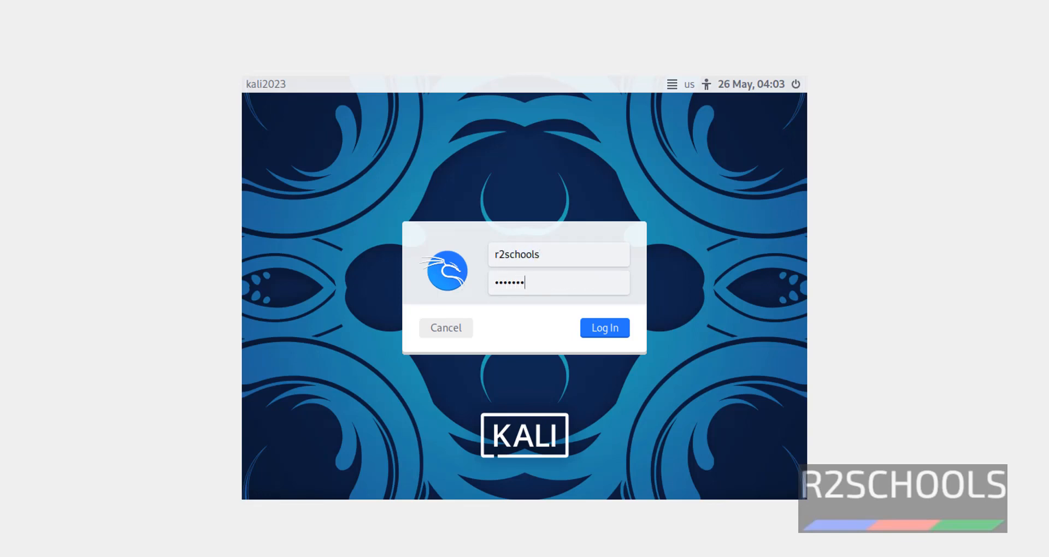
{"action": "type", "text": "••"}
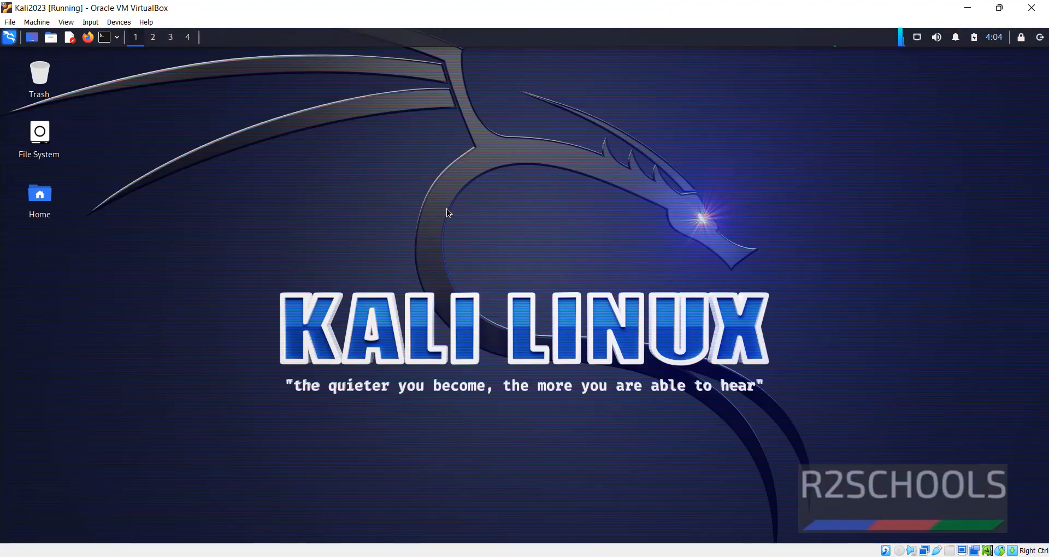
{"action": "mouse_move", "coordinate": [193, 156]}
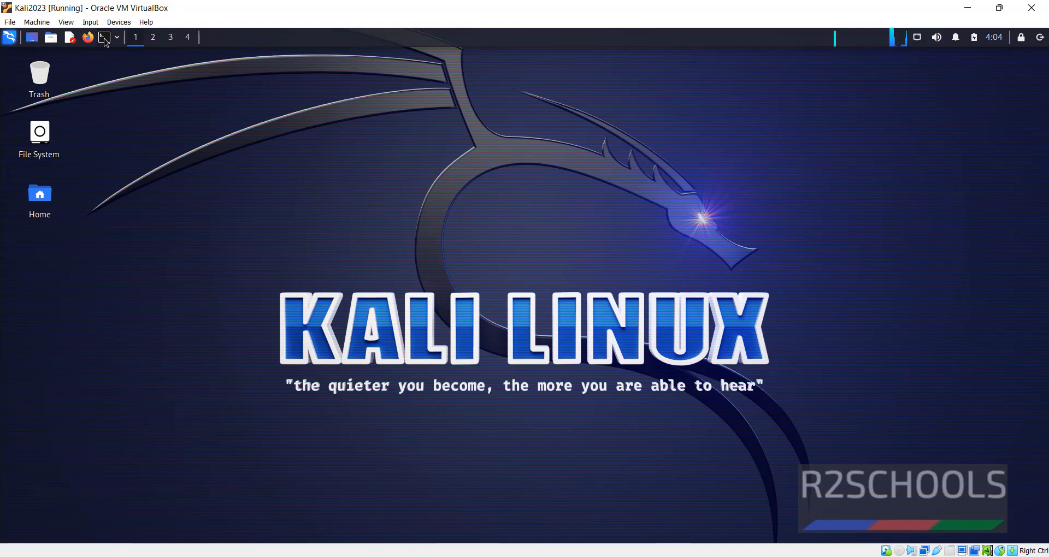
- Run hostname in a terminal to confirm the machine name kali2023
{"action": "left_click", "coordinate": [103, 37]}
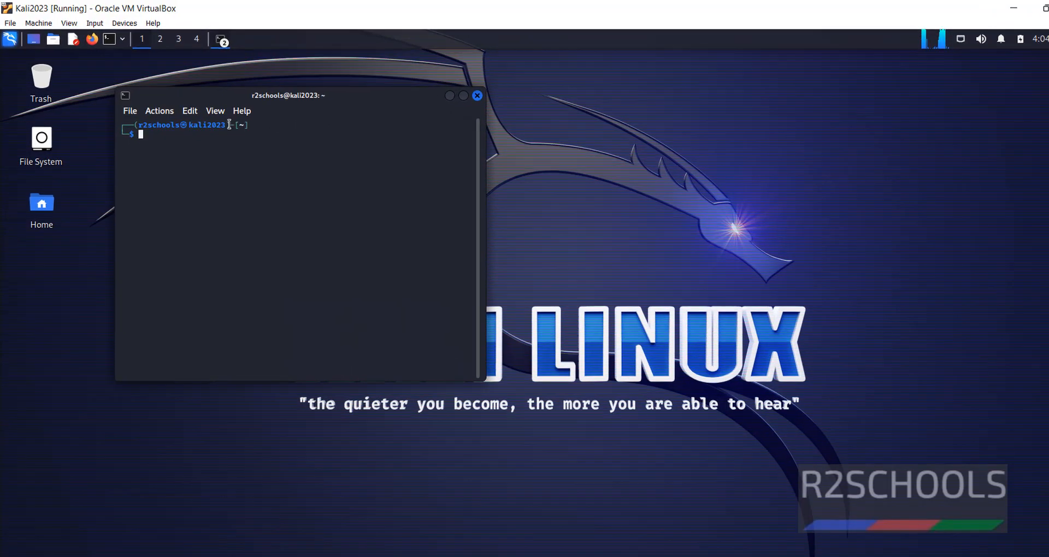
{"action": "double_click", "coordinate": [251, 150]}
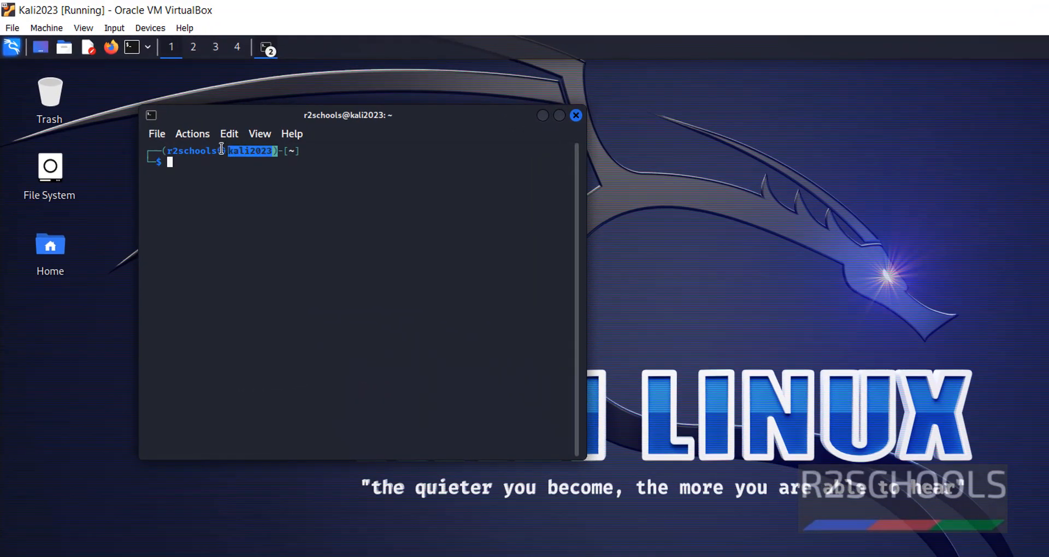
{"action": "type", "text": "host"}
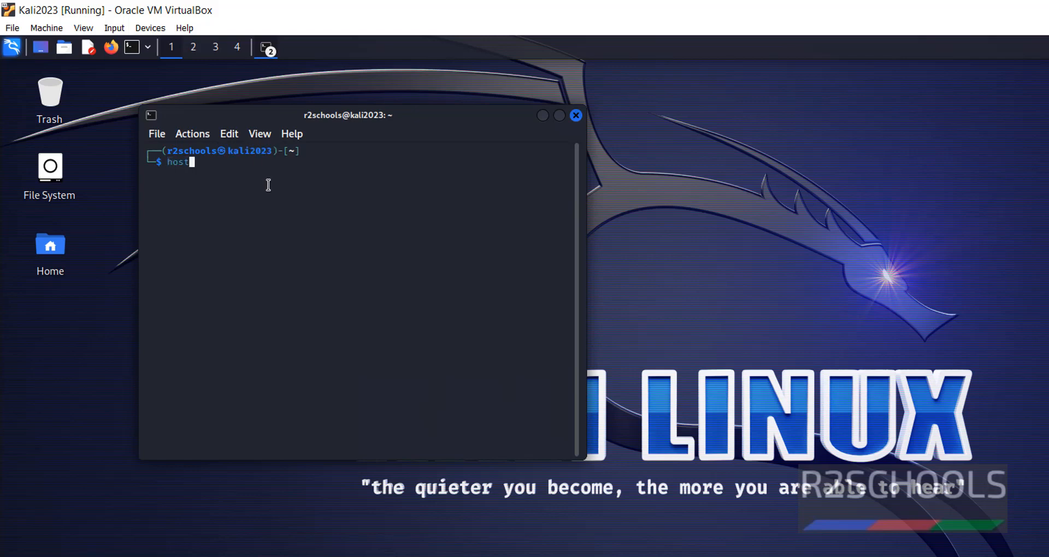
{"action": "key", "text": "Return"}
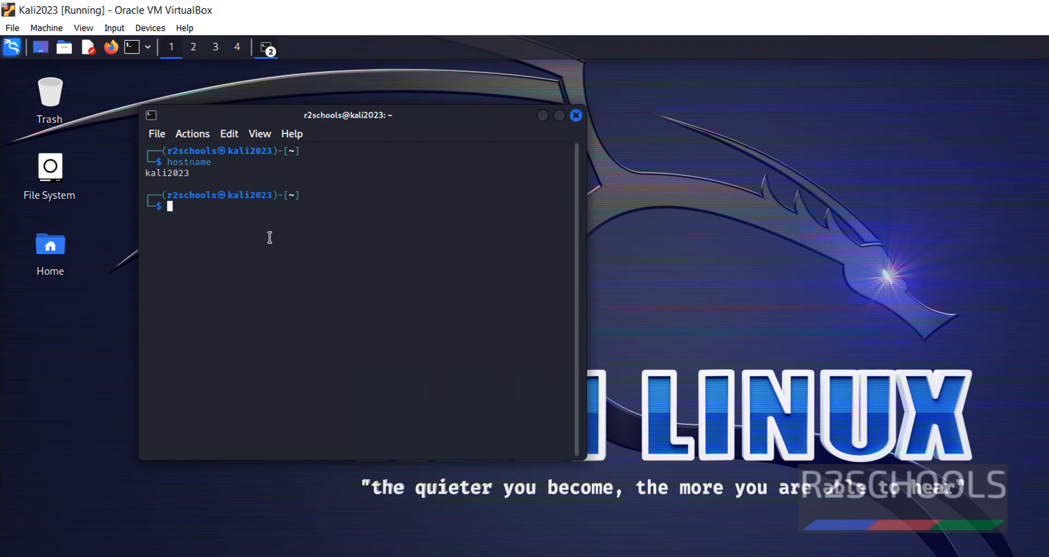
- Show /etc/os-release with more, confirming VERSION 2023.1, then quit the viewer
{"action": "type", "text": "more /"}
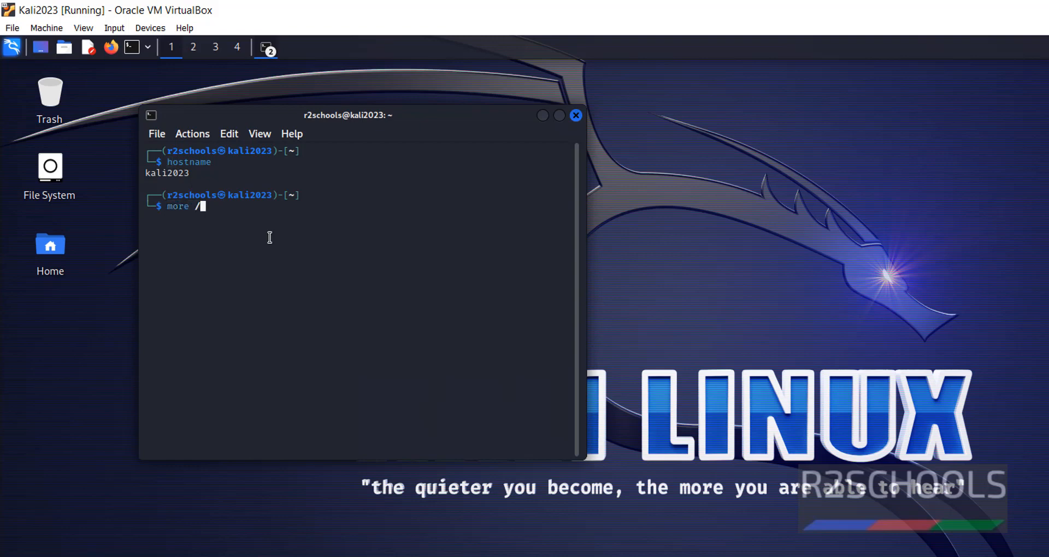
{"action": "key", "text": "Tab"}
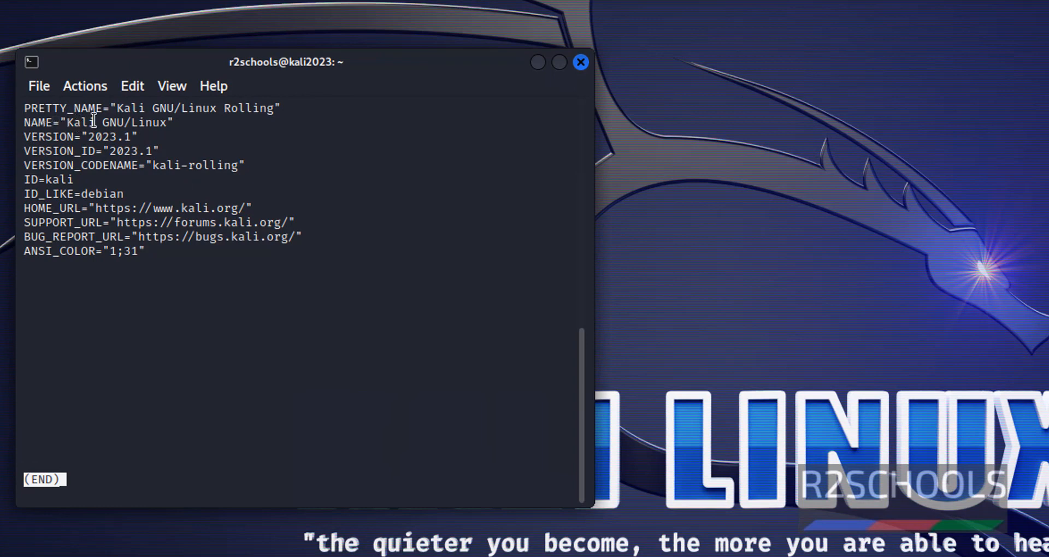
{"action": "mouse_move", "coordinate": [89, 141]}
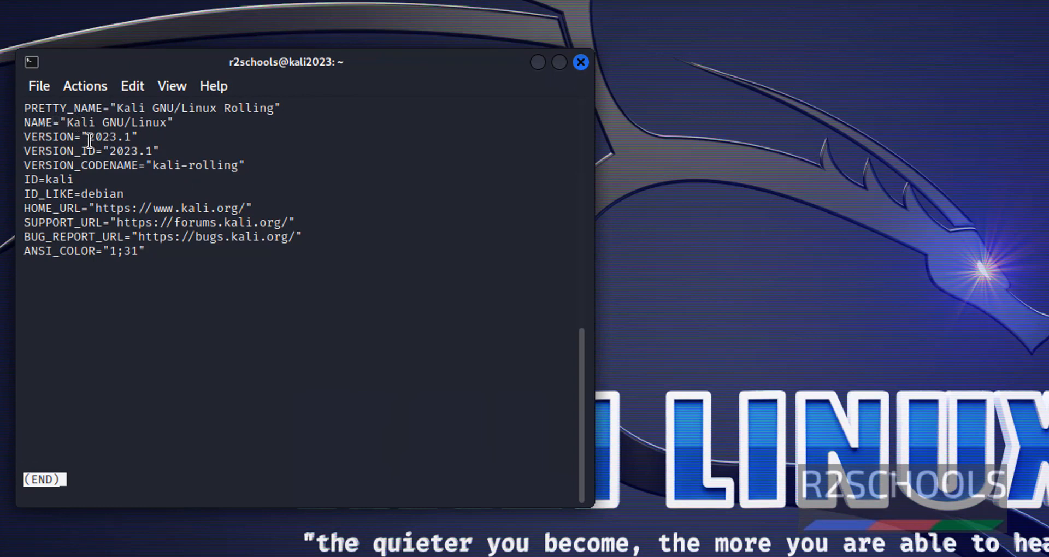
{"action": "double_click", "coordinate": [109, 138]}
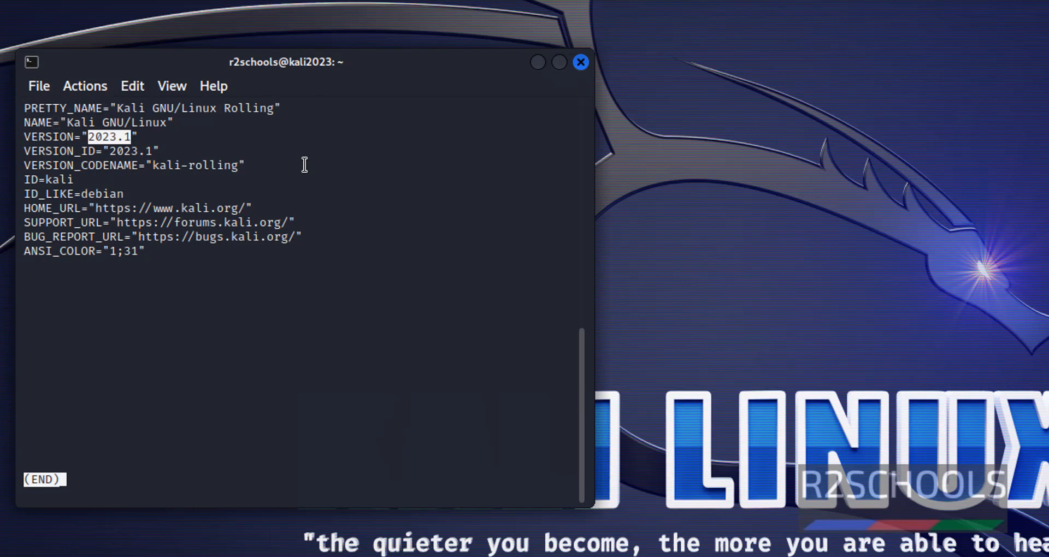
{"action": "key", "text": "q"}
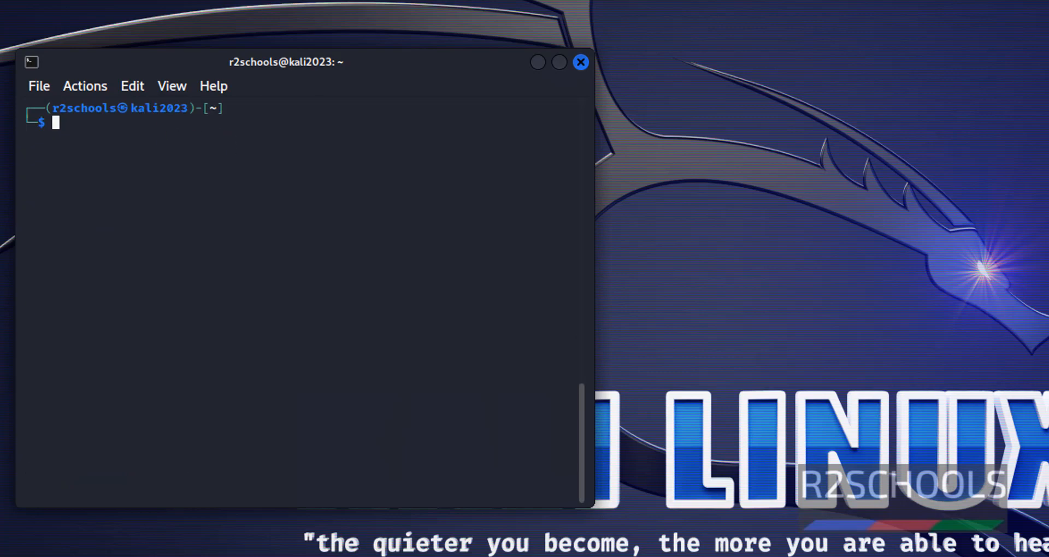
{"action": "left_click", "coordinate": [10, 37]}
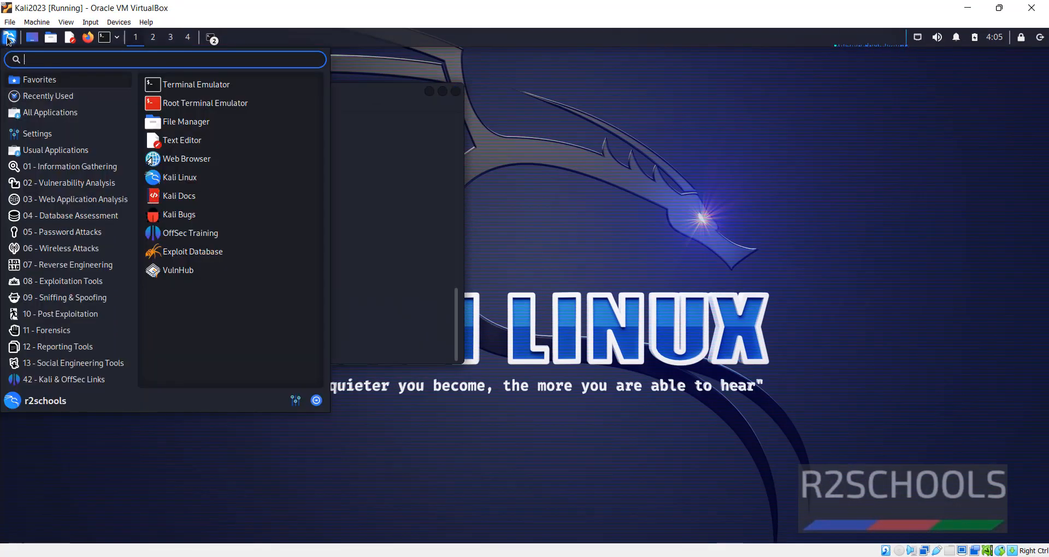